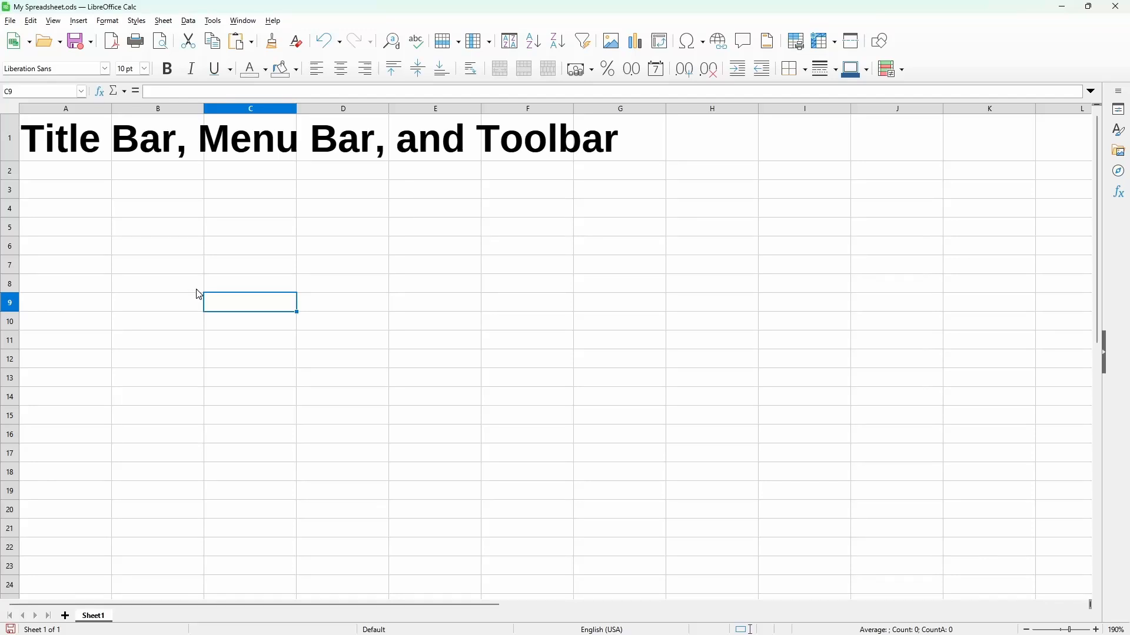
{"action": "mouse_move", "coordinate": [333, 265]}
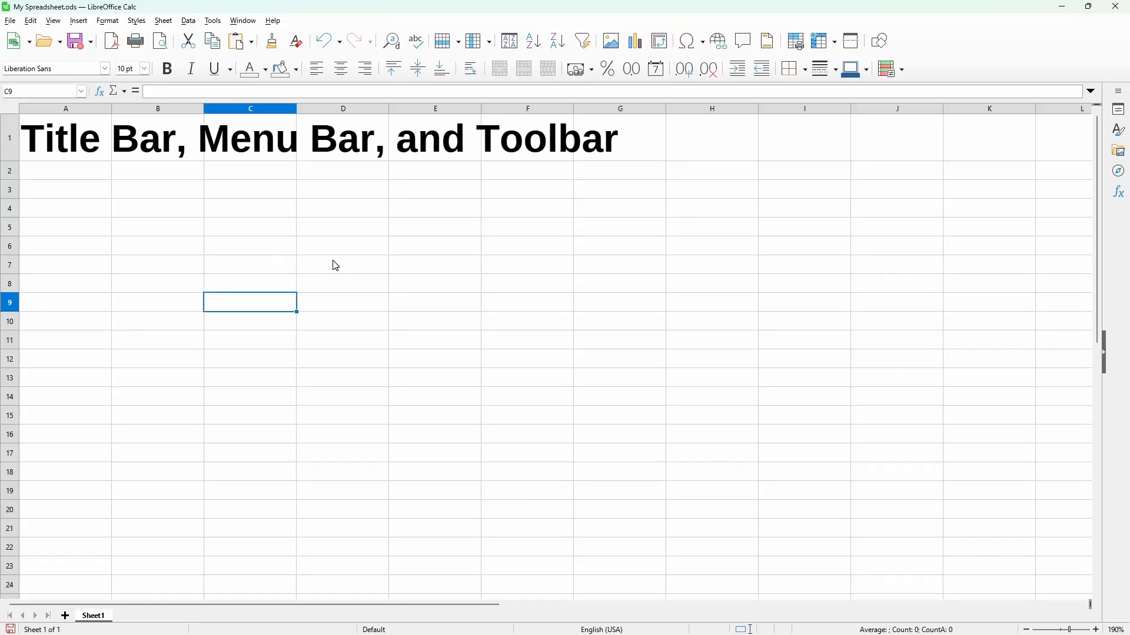
{"action": "mouse_move", "coordinate": [381, 269]}
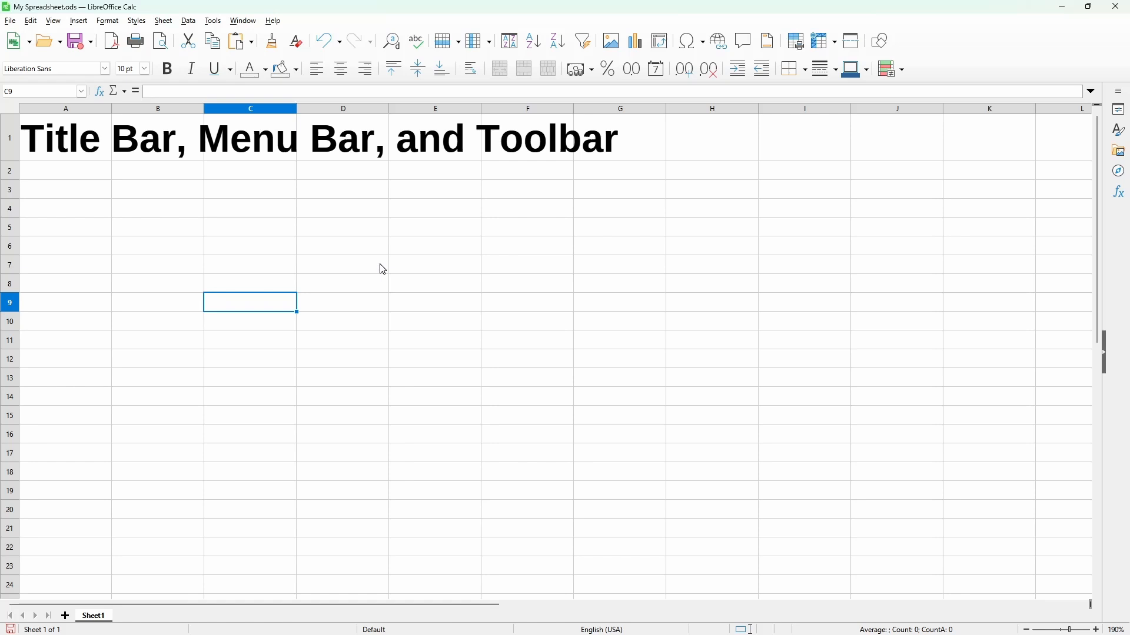
{"action": "mouse_move", "coordinate": [400, 268]}
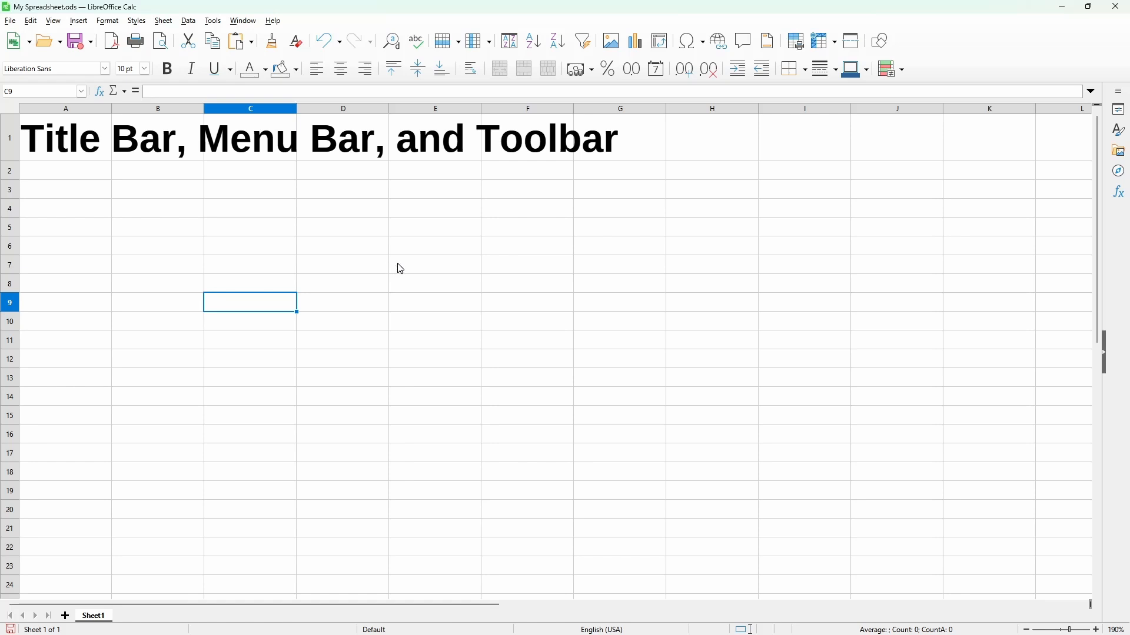
{"action": "mouse_move", "coordinate": [354, 279]}
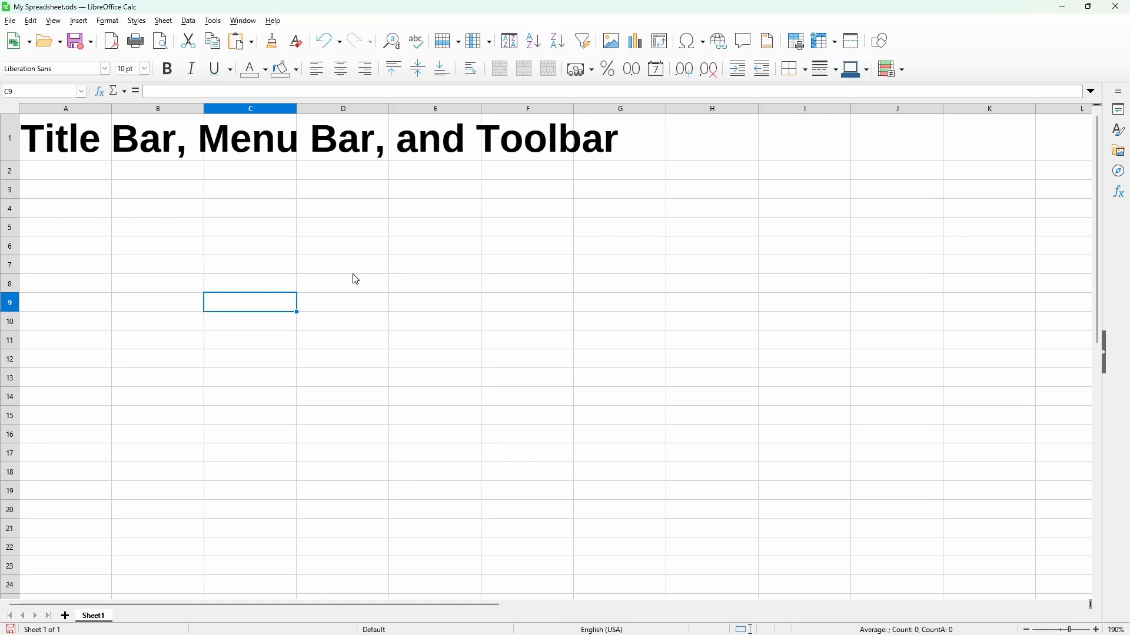
{"action": "mouse_move", "coordinate": [342, 280]}
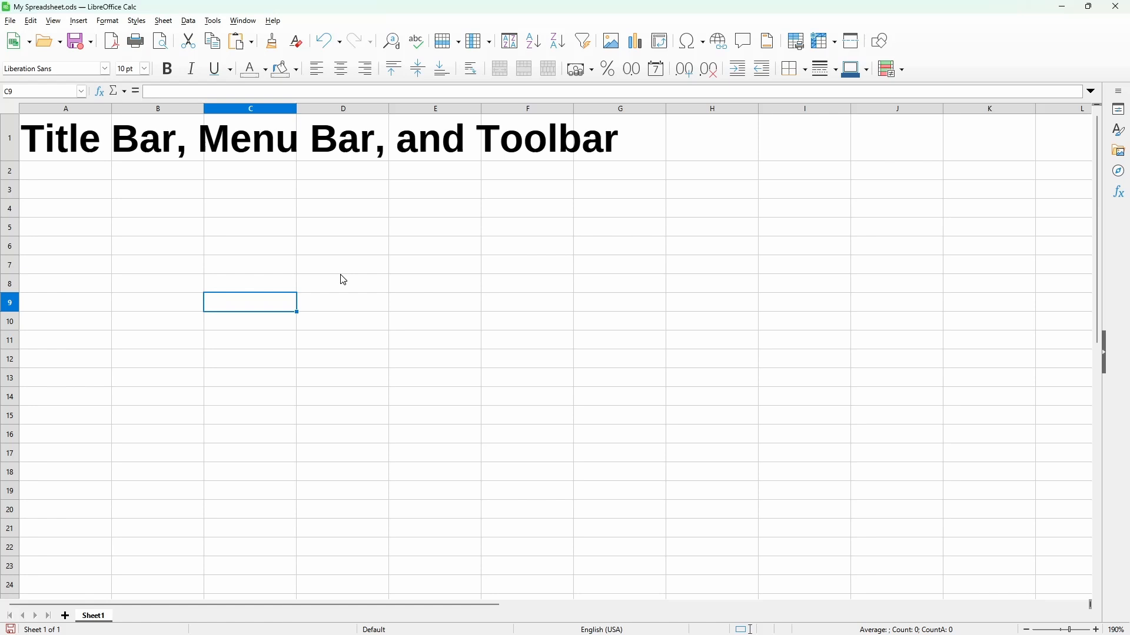
{"action": "mouse_move", "coordinate": [346, 280]}
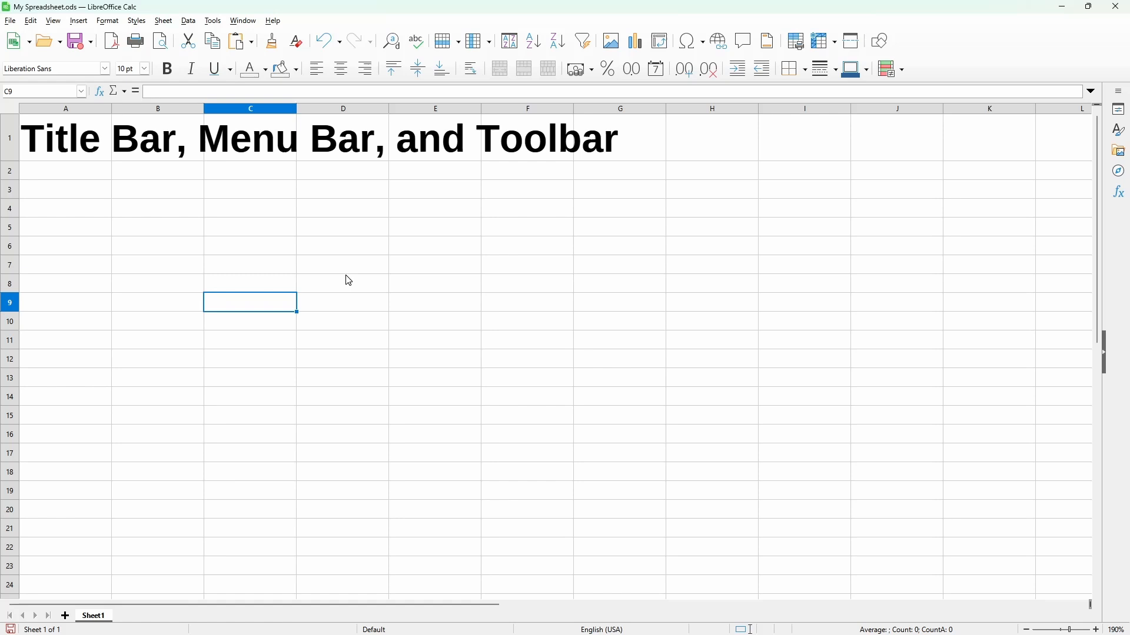
{"action": "mouse_move", "coordinate": [295, 353]}
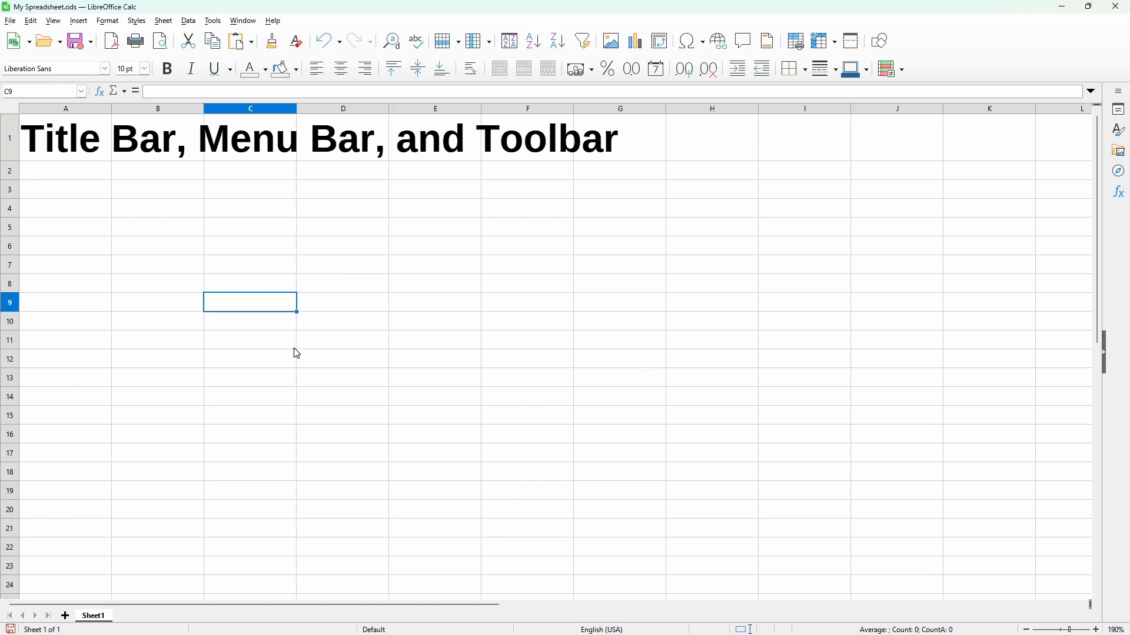
Enter the address join.CalcCourse.com into cell C9
{"action": "type", "text": "join"}
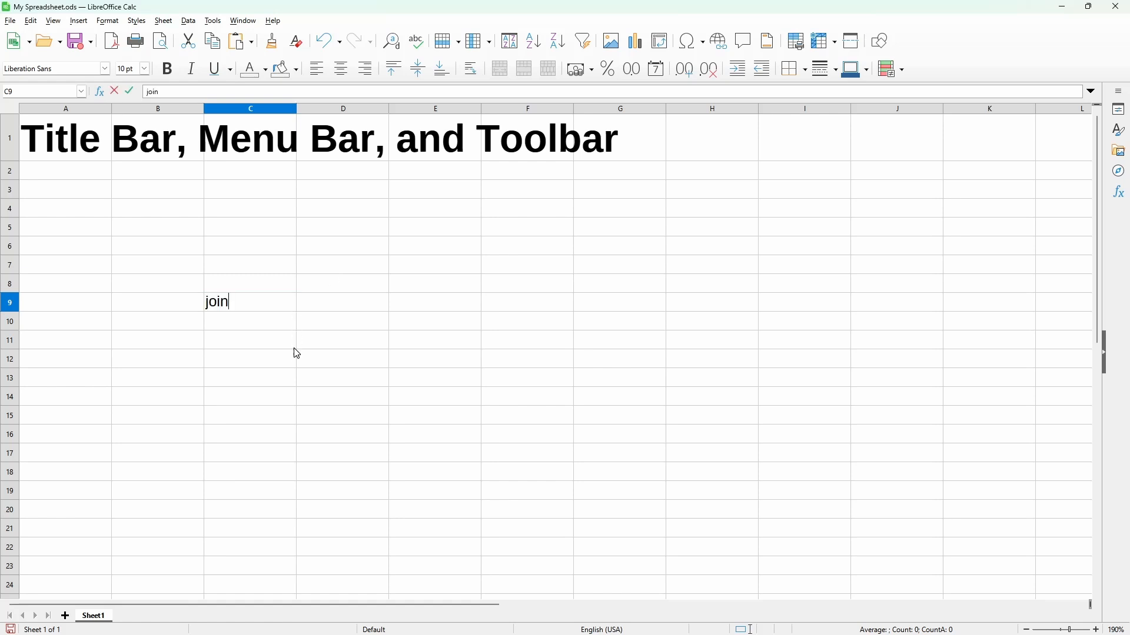
{"action": "type", "text": ".CalcCourse.com"}
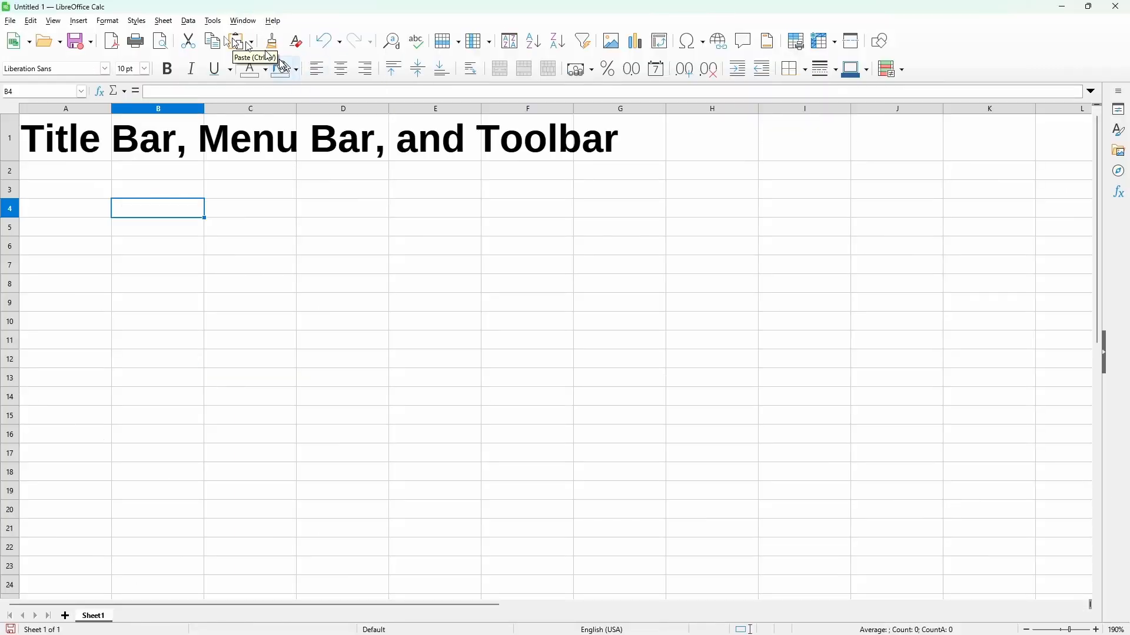
{"action": "mouse_move", "coordinate": [128, 13]}
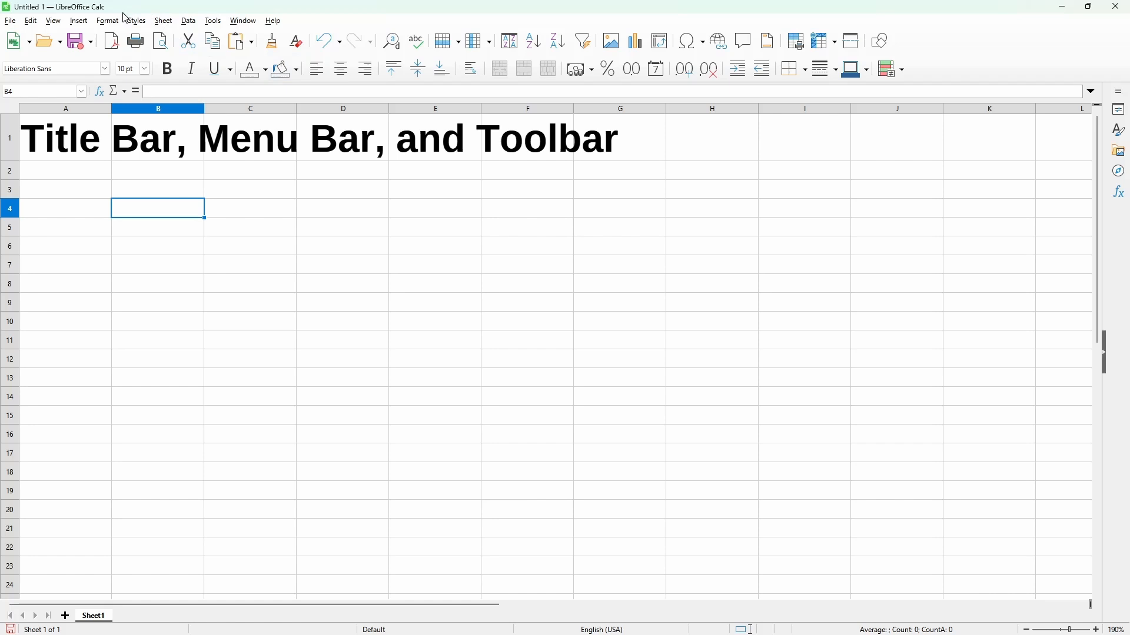
{"action": "mouse_move", "coordinate": [44, 15]}
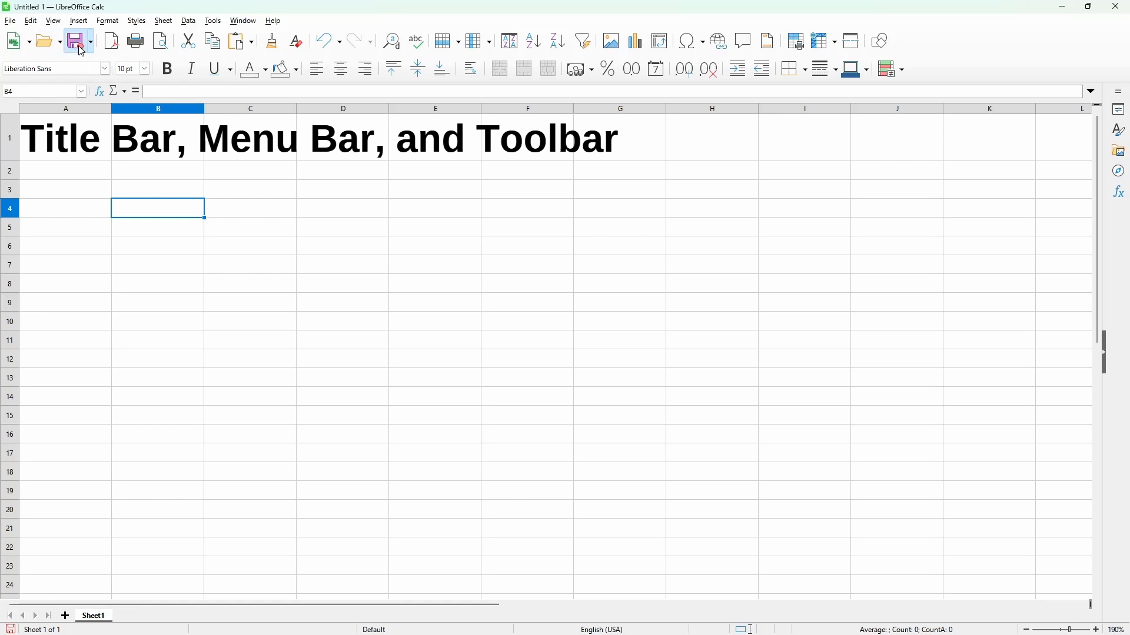
Save the untitled workbook as My Spreadsheet.ods in the Office Nifty folder
{"action": "left_click", "coordinate": [74, 42]}
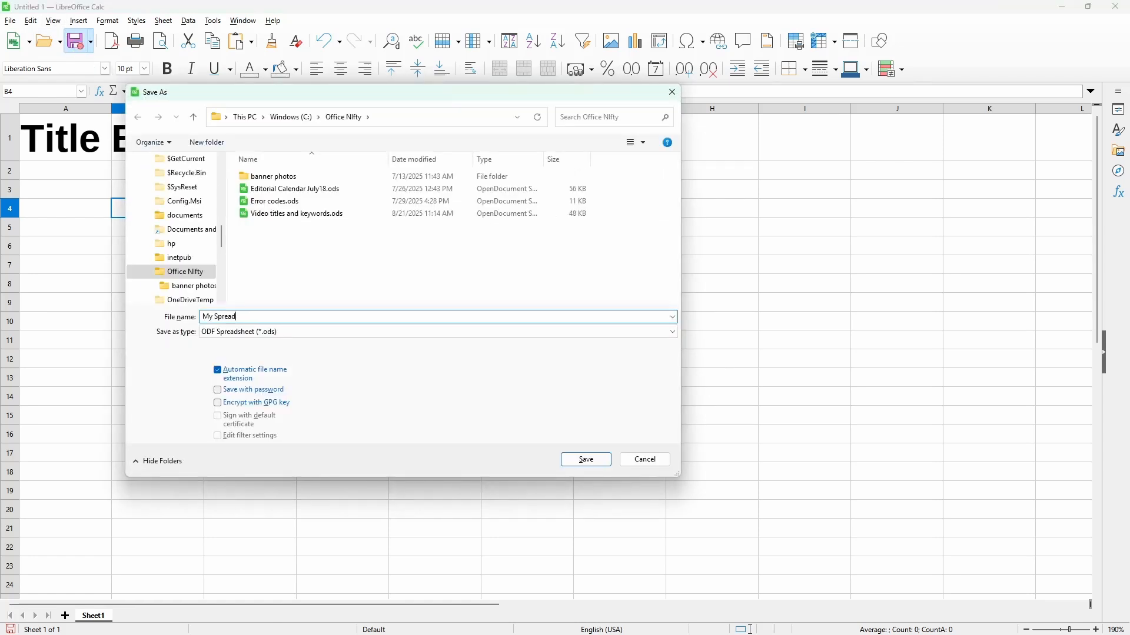
{"action": "left_click", "coordinate": [585, 459]}
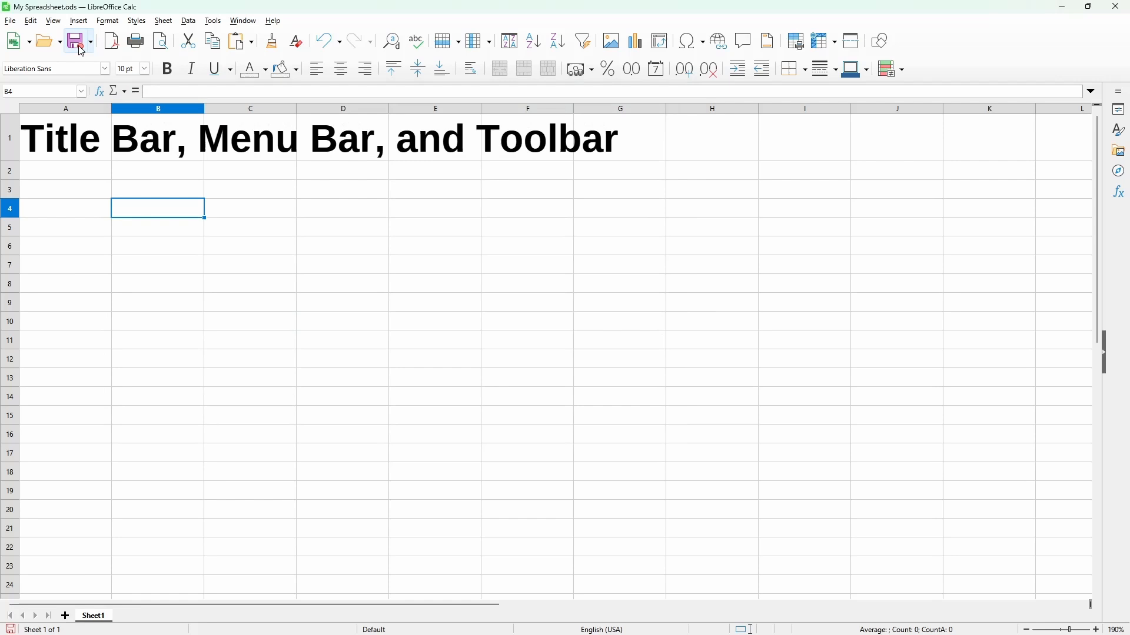
{"action": "mouse_move", "coordinate": [49, 15]}
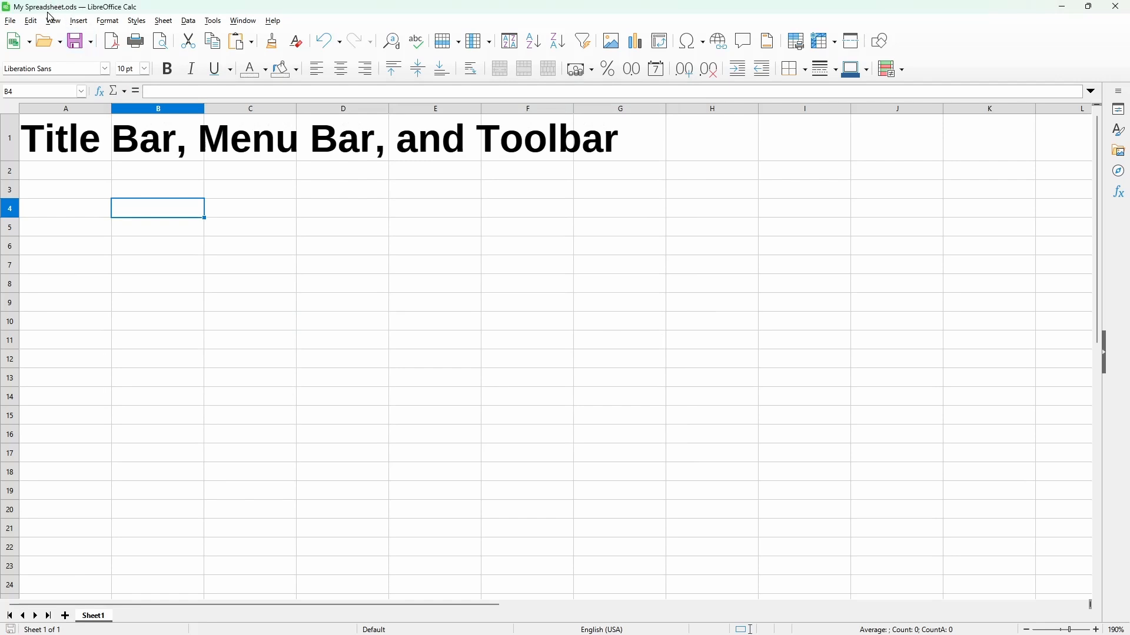
{"action": "mouse_move", "coordinate": [61, 17]}
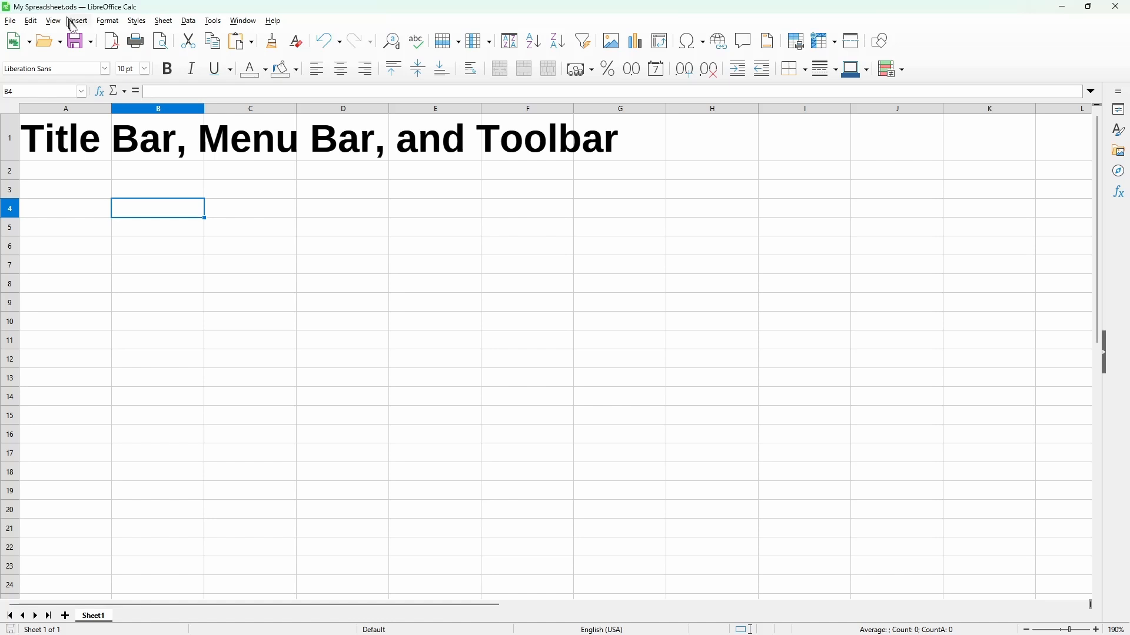
{"action": "mouse_move", "coordinate": [65, 69]}
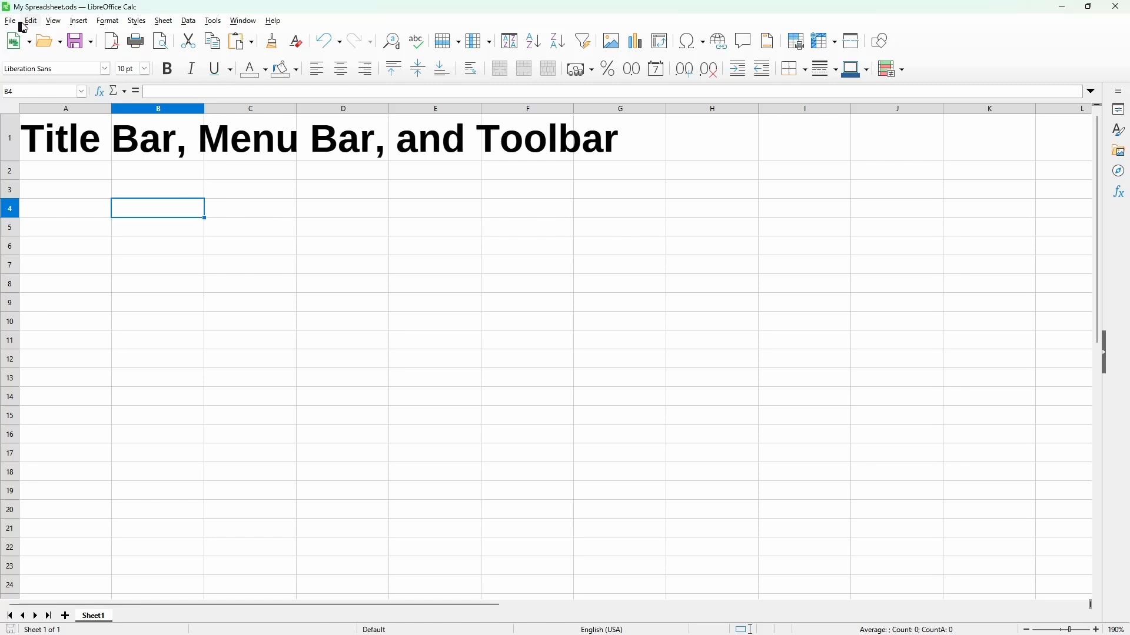
{"action": "mouse_move", "coordinate": [107, 24]}
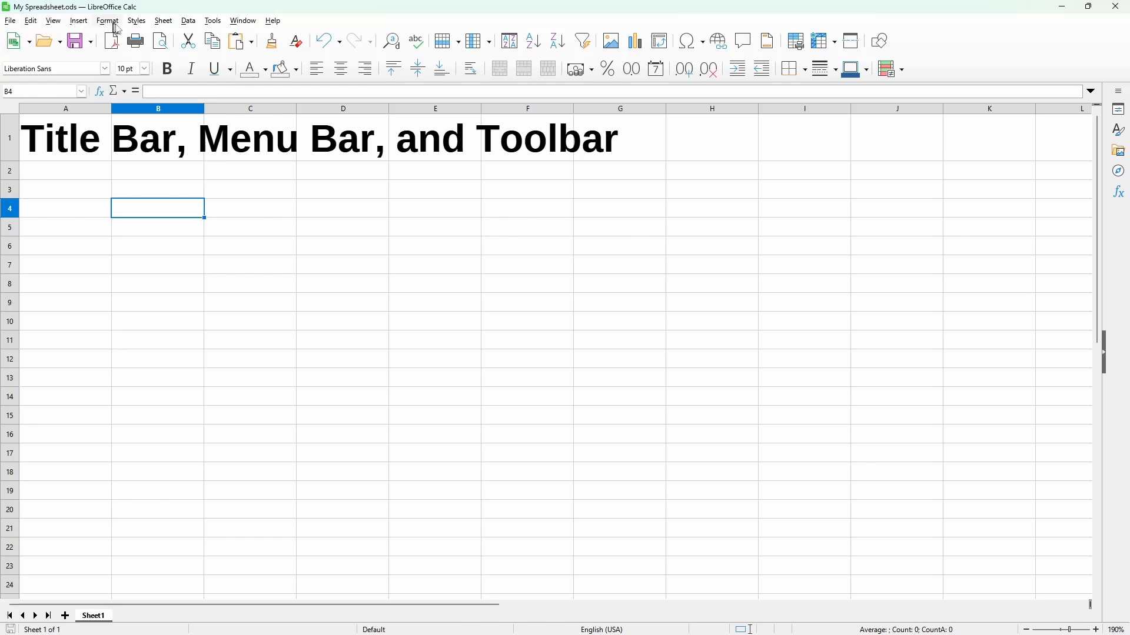
{"action": "mouse_move", "coordinate": [185, 25]}
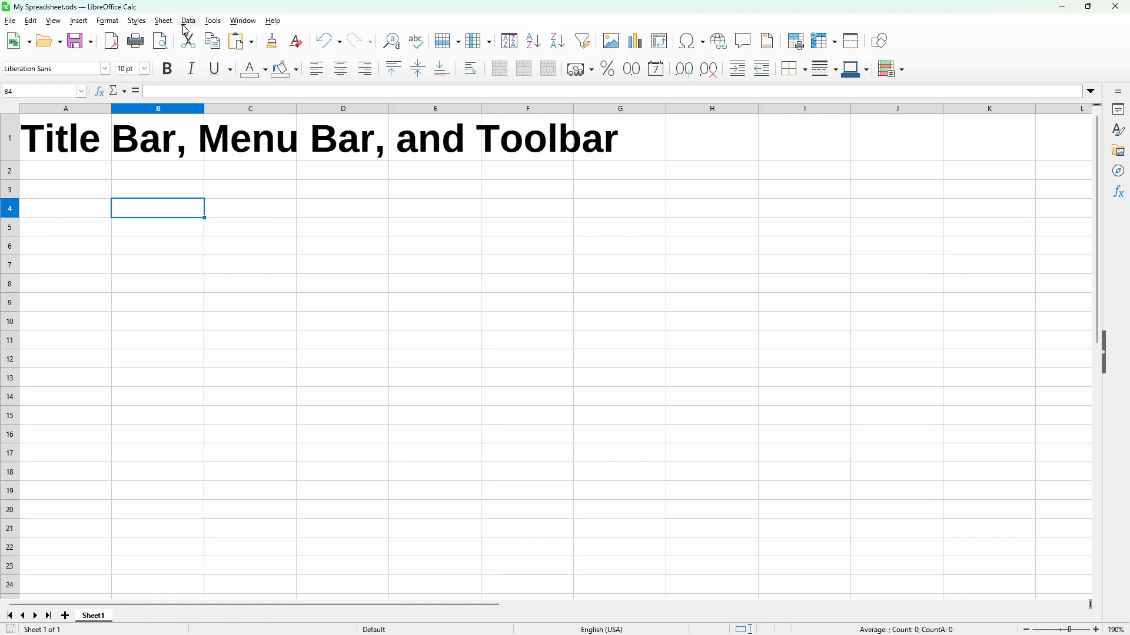
Show the Sheet commands for inserting, deleting and duplicating cells and sheets
{"action": "left_click", "coordinate": [162, 20]}
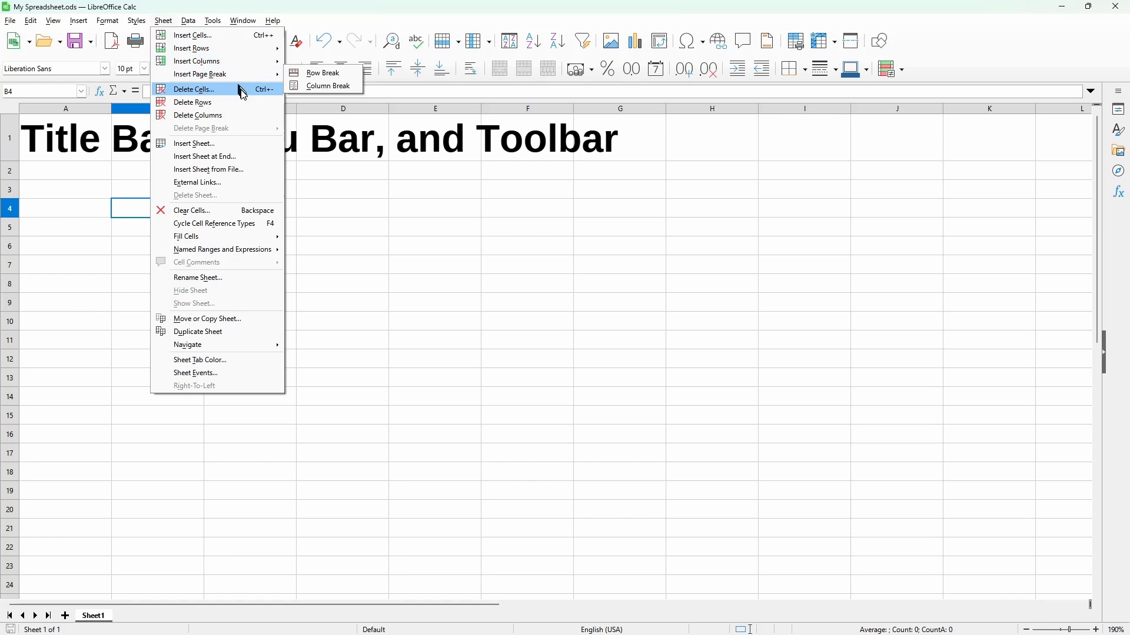
{"action": "mouse_move", "coordinate": [248, 101]}
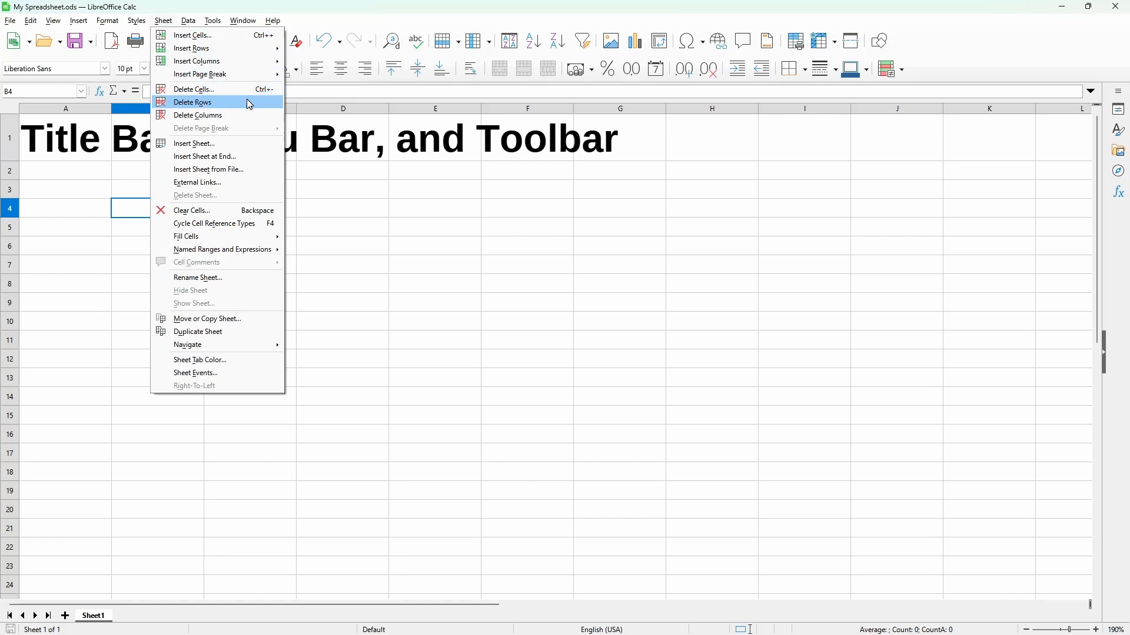
{"action": "mouse_move", "coordinate": [216, 235]}
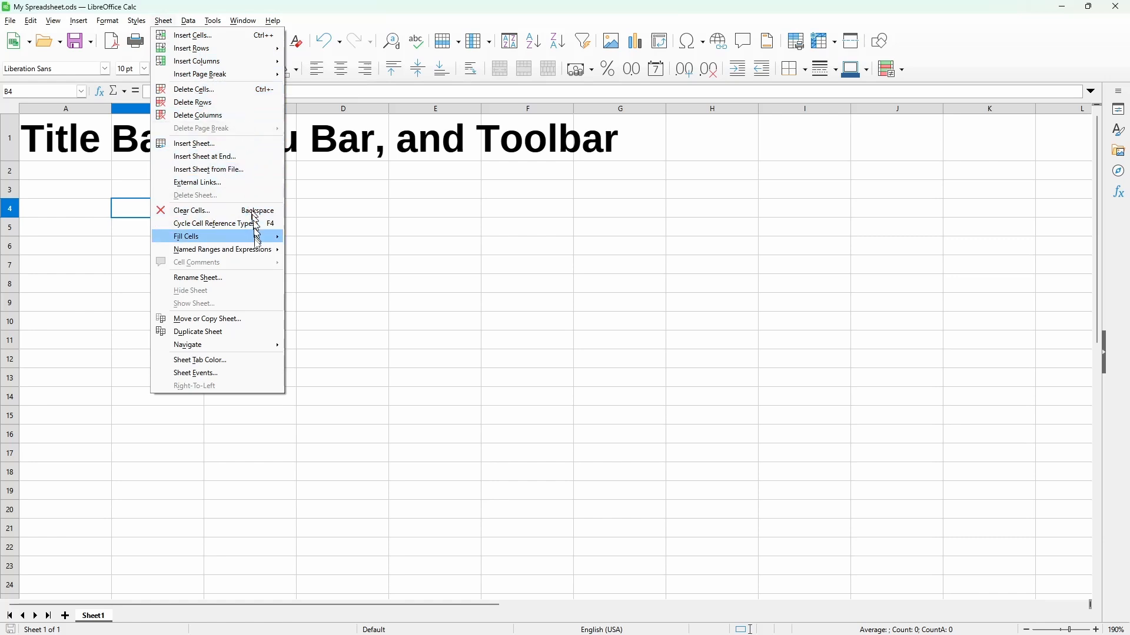
{"action": "mouse_move", "coordinate": [261, 331]}
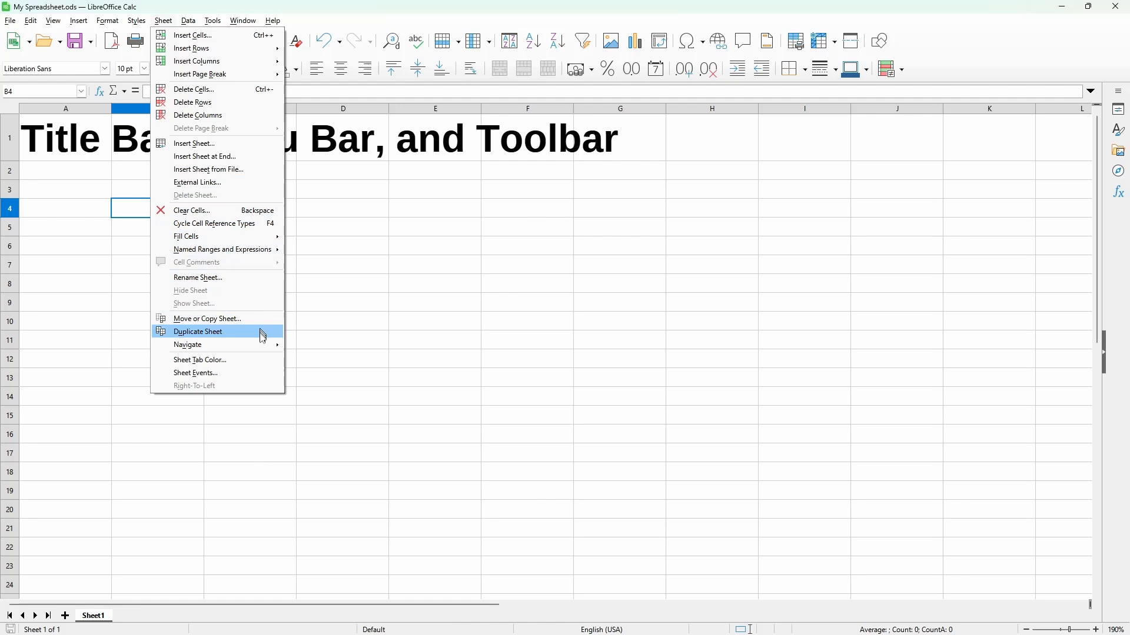
{"action": "mouse_move", "coordinate": [197, 88]}
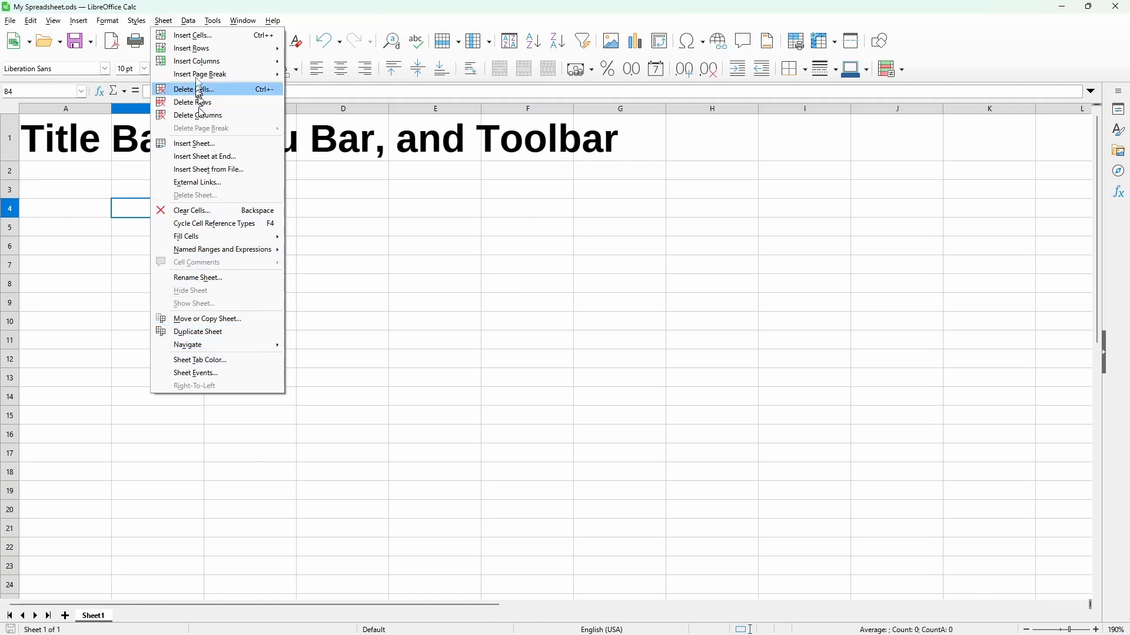
Show the Data commands with sorting, filtering, pivot table and statistics options
{"action": "left_click", "coordinate": [189, 20]}
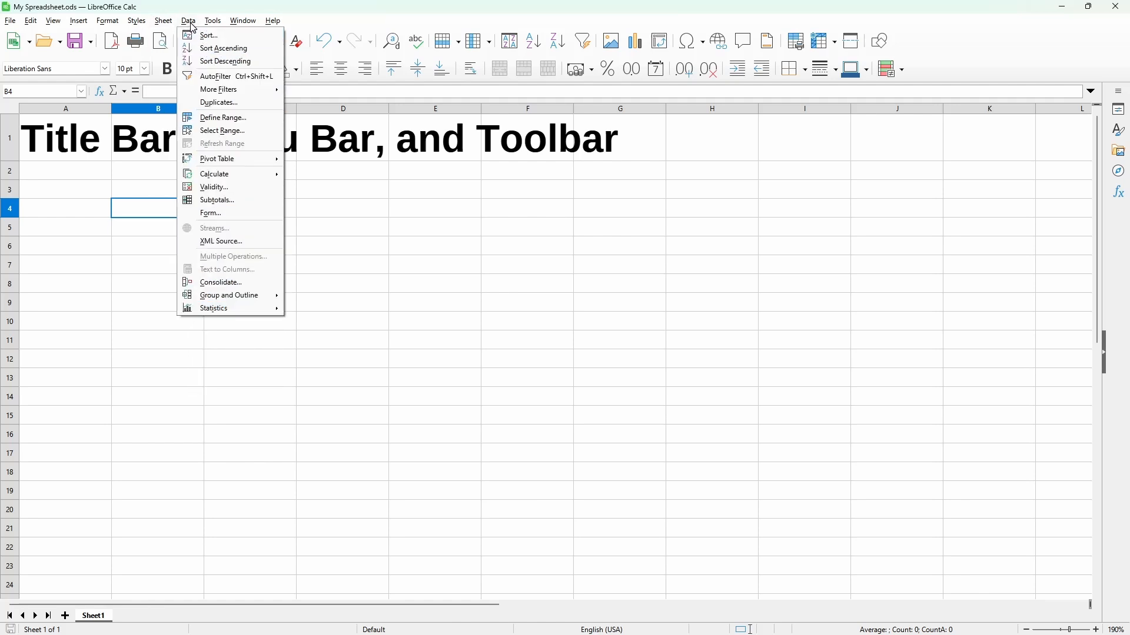
{"action": "mouse_move", "coordinate": [245, 60]}
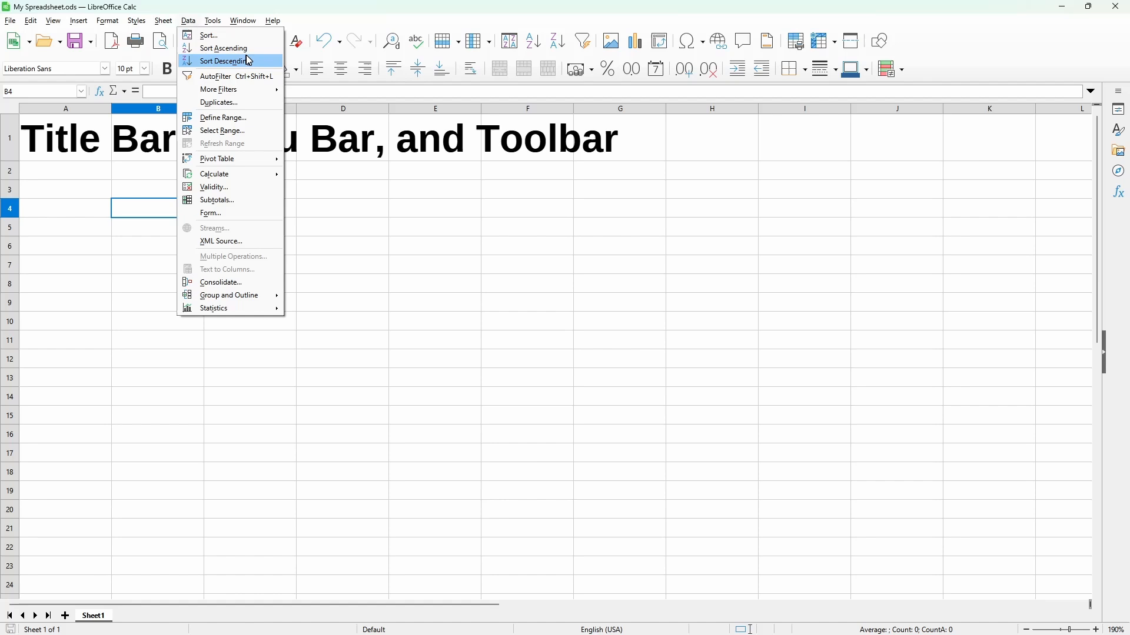
{"action": "mouse_move", "coordinate": [259, 227]}
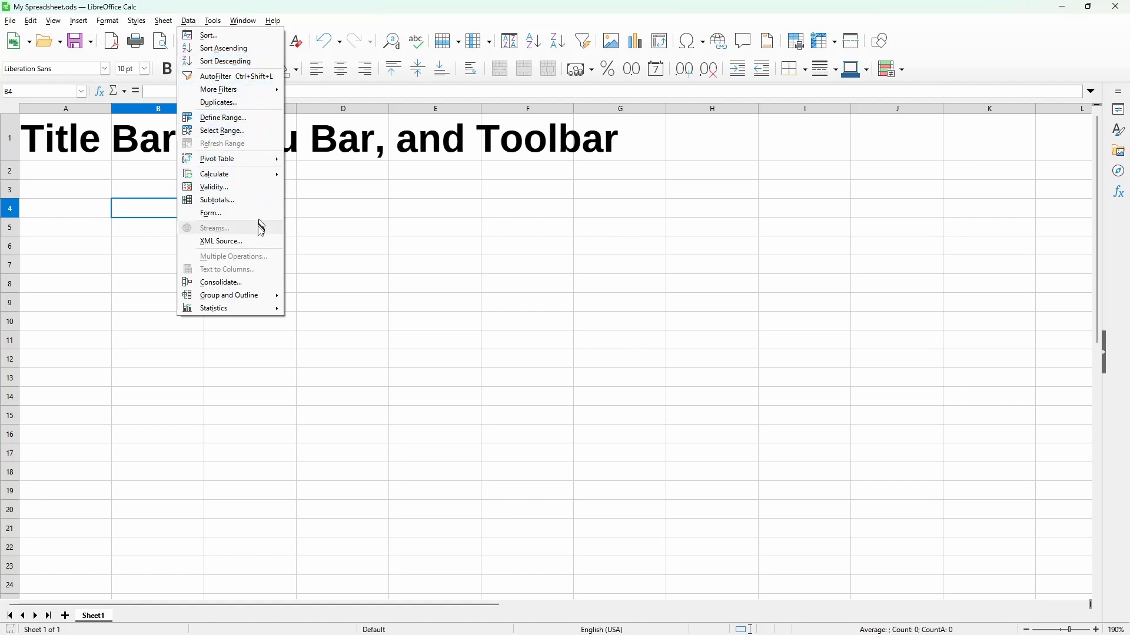
{"action": "mouse_move", "coordinate": [213, 307]}
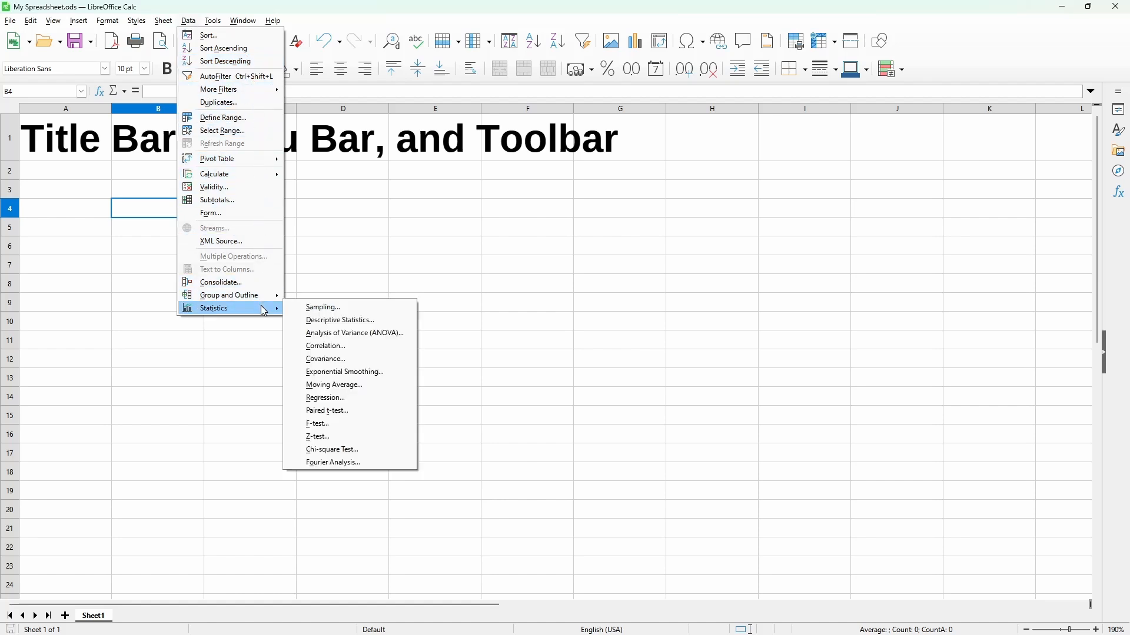
{"action": "mouse_move", "coordinate": [210, 34]}
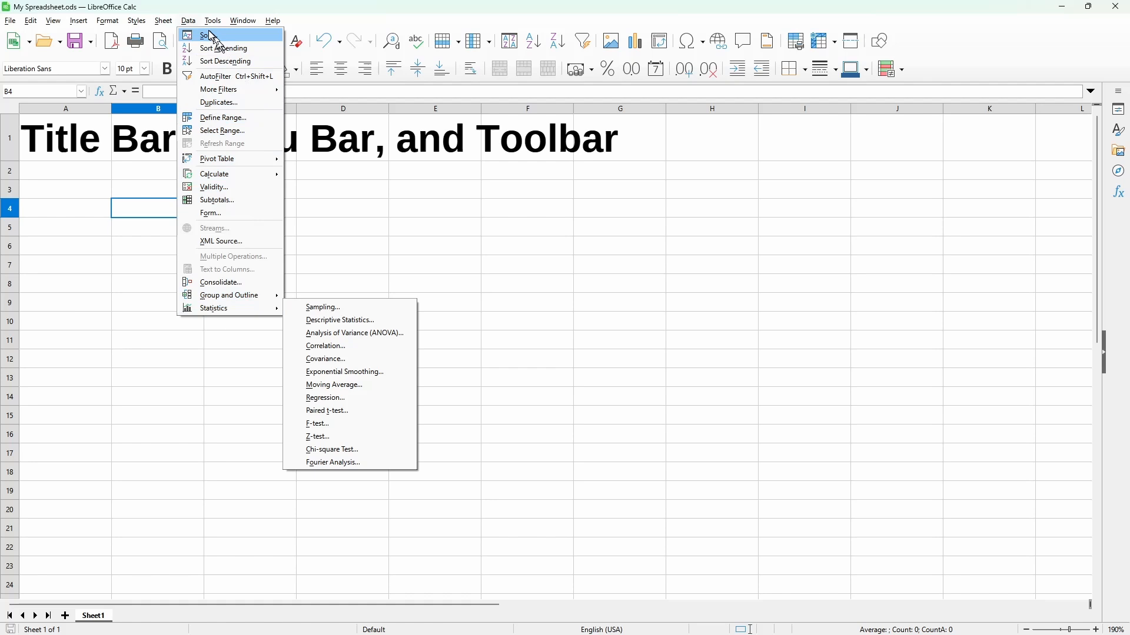
Open the LibreOffice Options settings from the Tools commands
{"action": "left_click", "coordinate": [211, 20]}
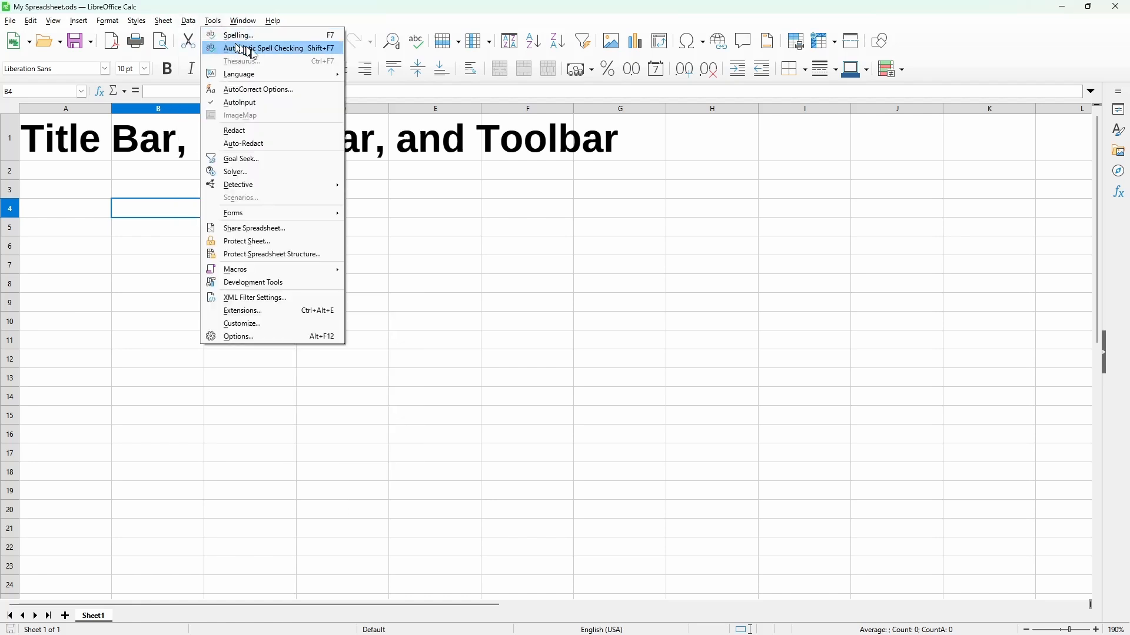
{"action": "mouse_move", "coordinate": [272, 60]}
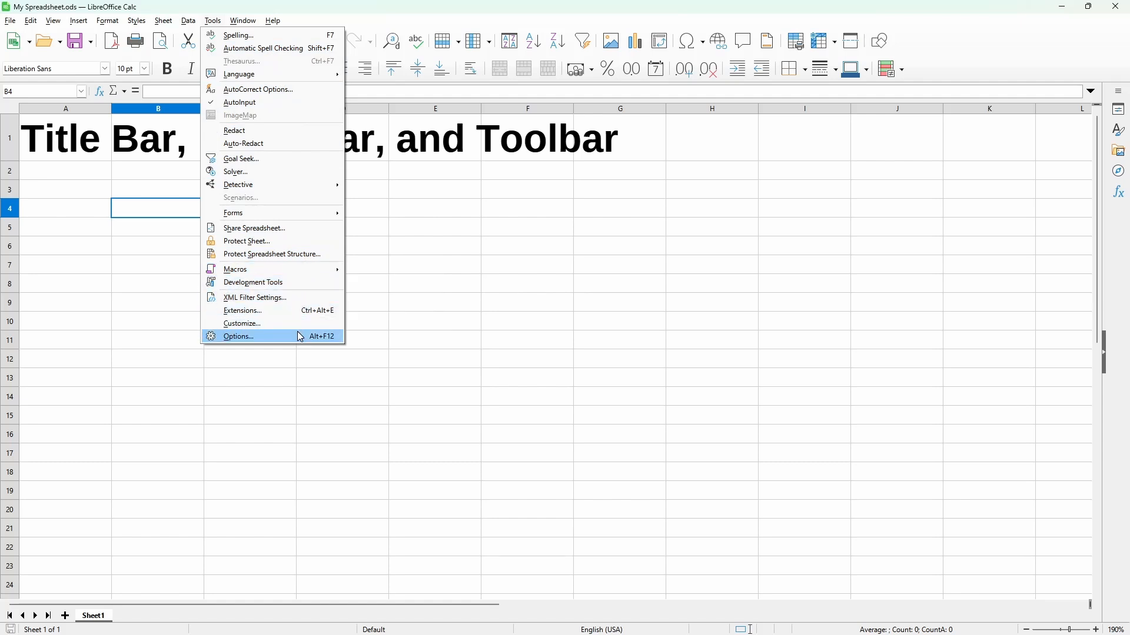
{"action": "left_click", "coordinate": [238, 337]}
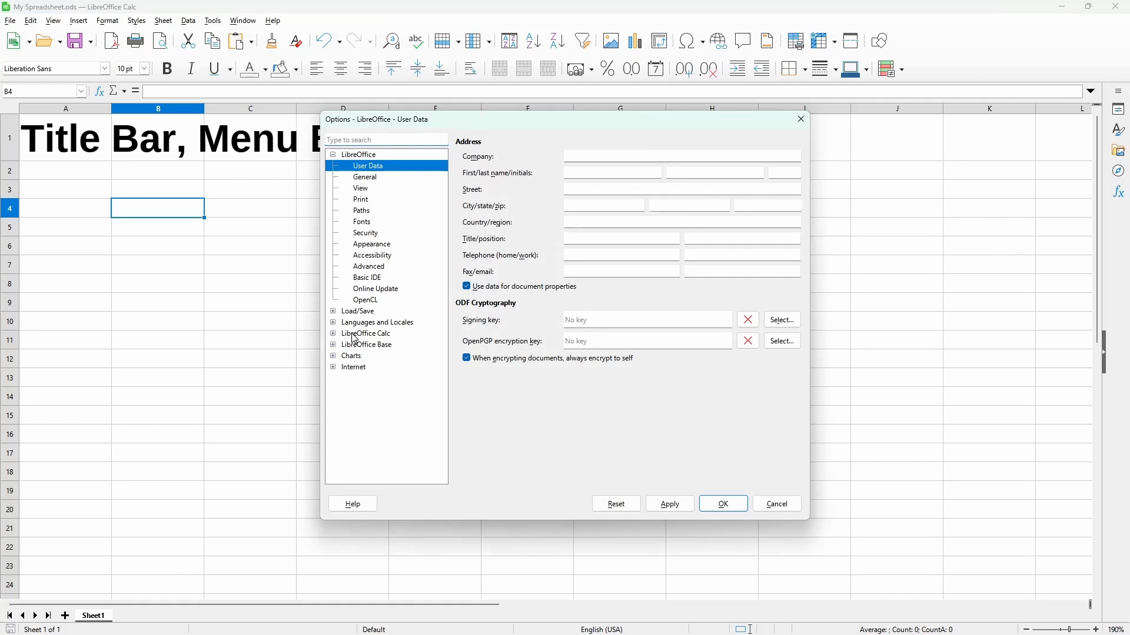
Expand the Calc settings group, select the general LibreOffice group, then close Options with OK
{"action": "left_click", "coordinate": [333, 333]}
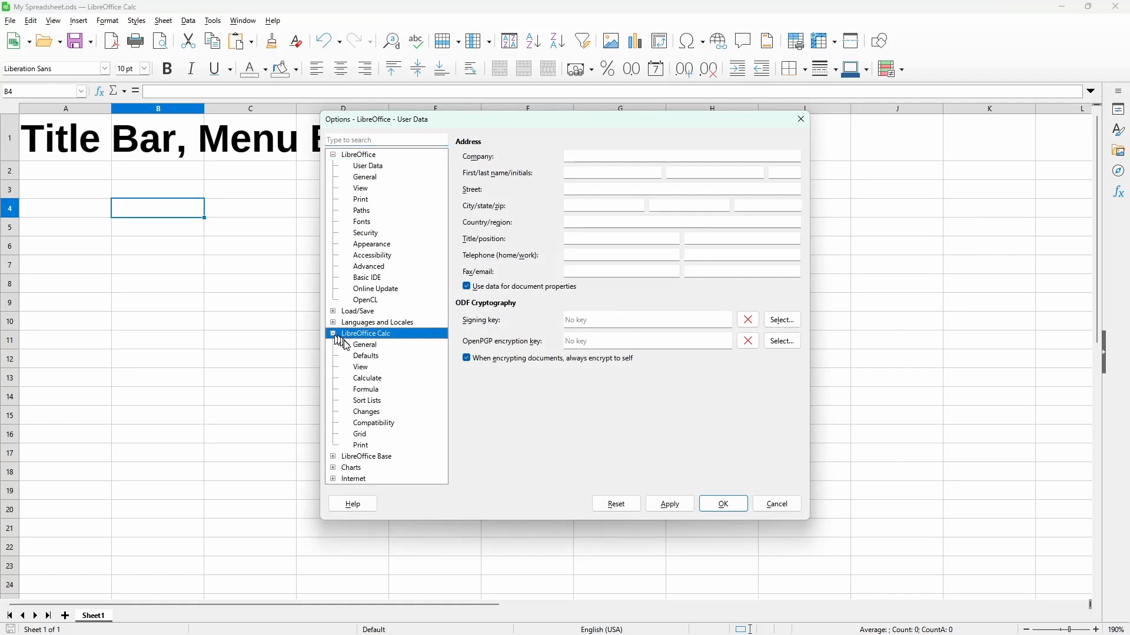
{"action": "mouse_move", "coordinate": [387, 387]}
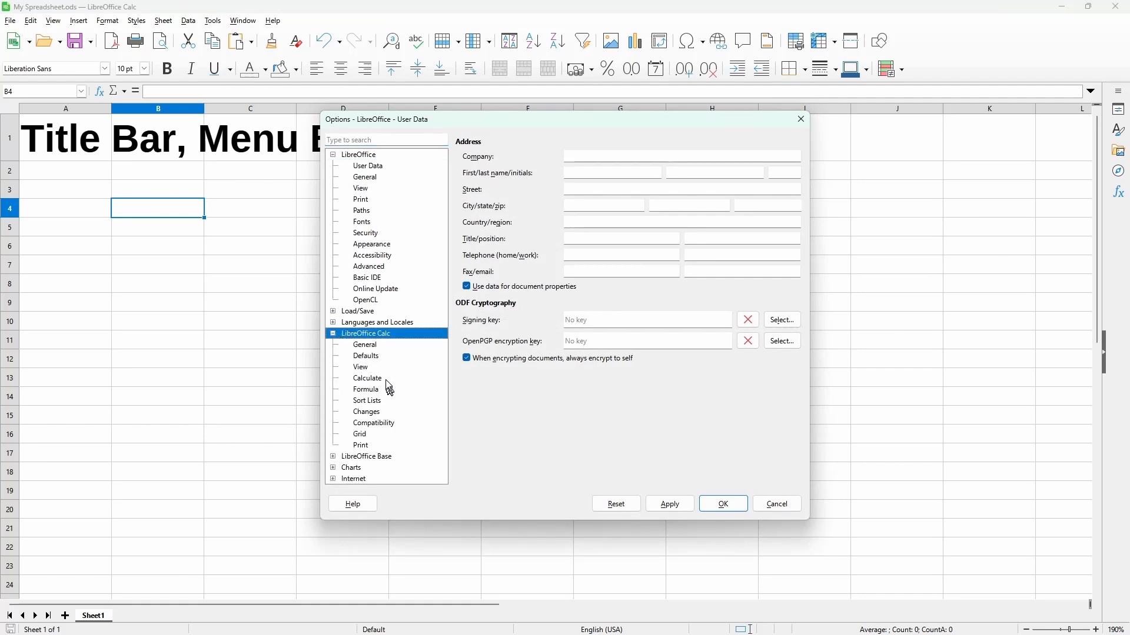
{"action": "mouse_move", "coordinate": [353, 161]}
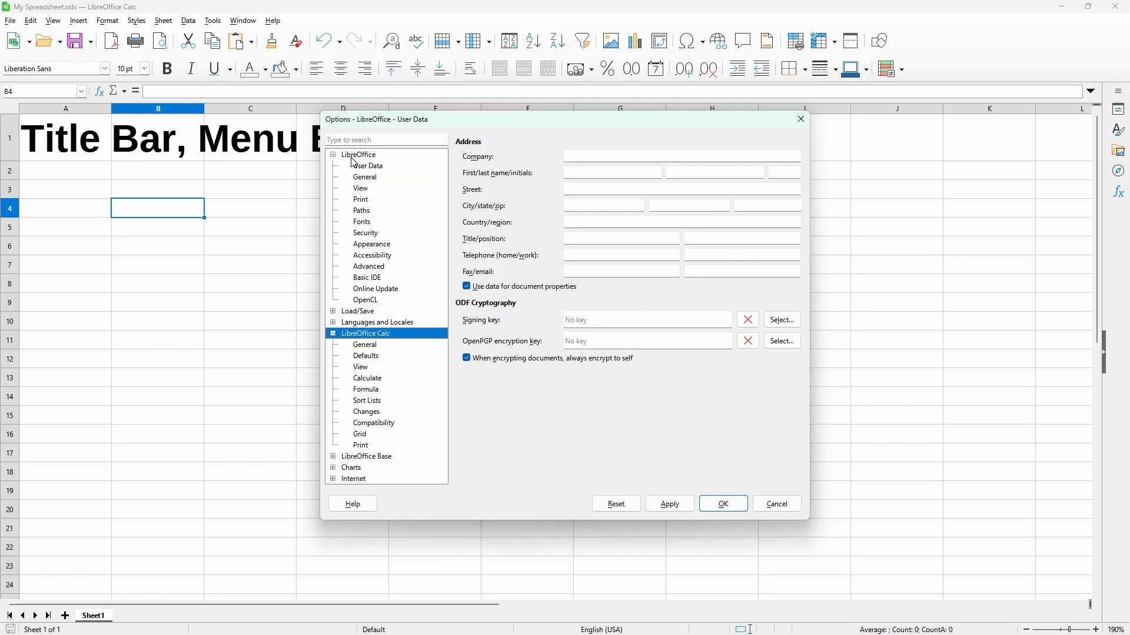
{"action": "left_click", "coordinate": [359, 154]}
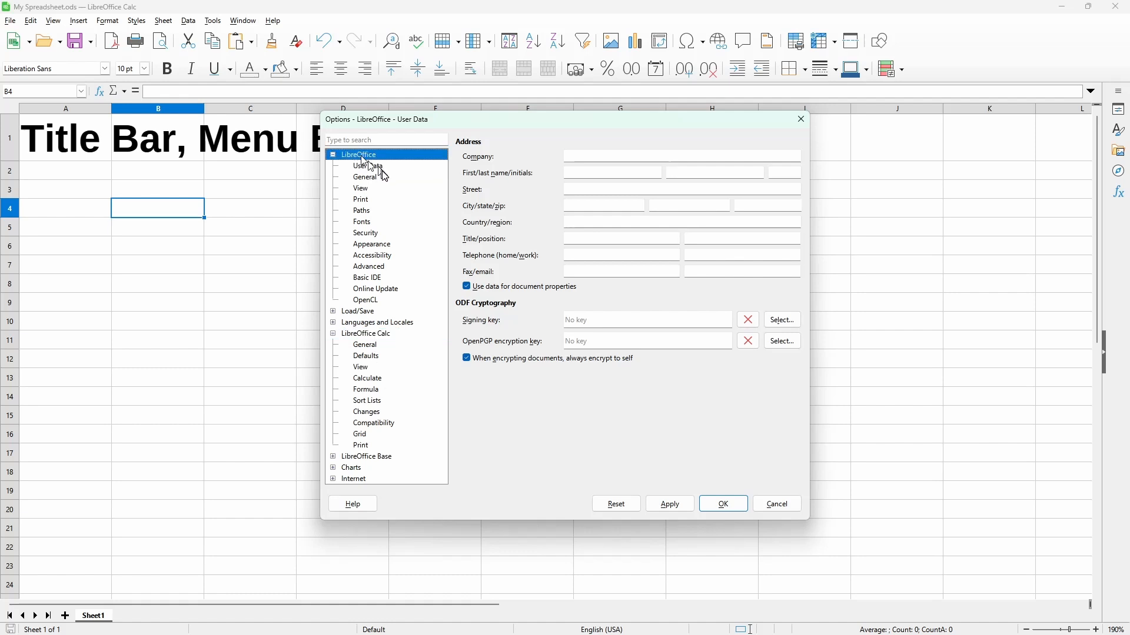
{"action": "mouse_move", "coordinate": [403, 207]}
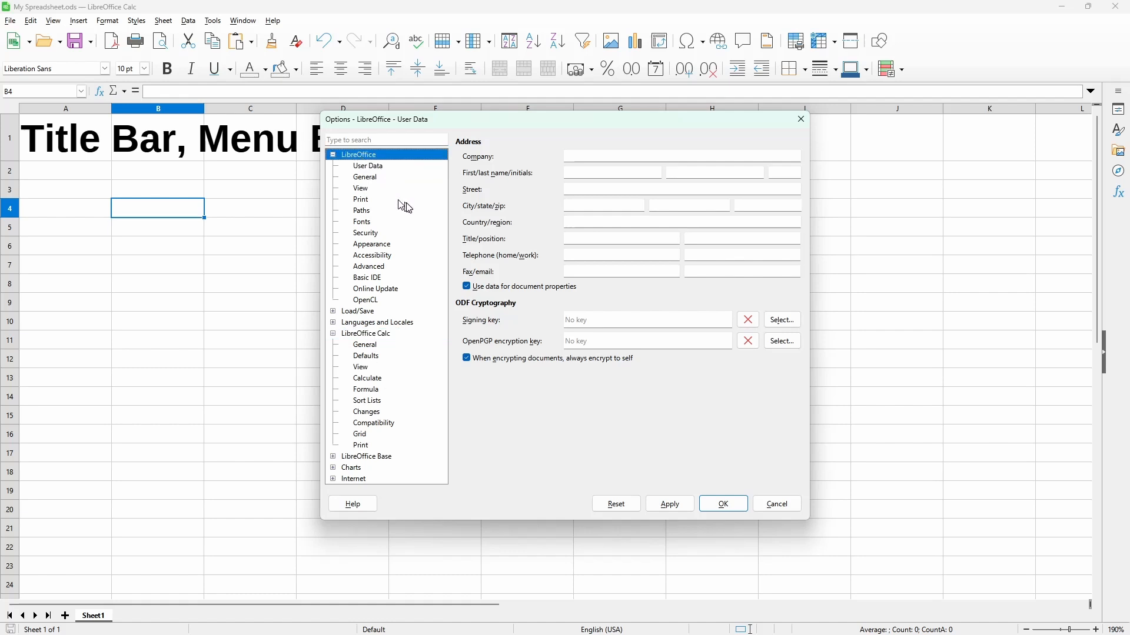
{"action": "mouse_move", "coordinate": [722, 504]}
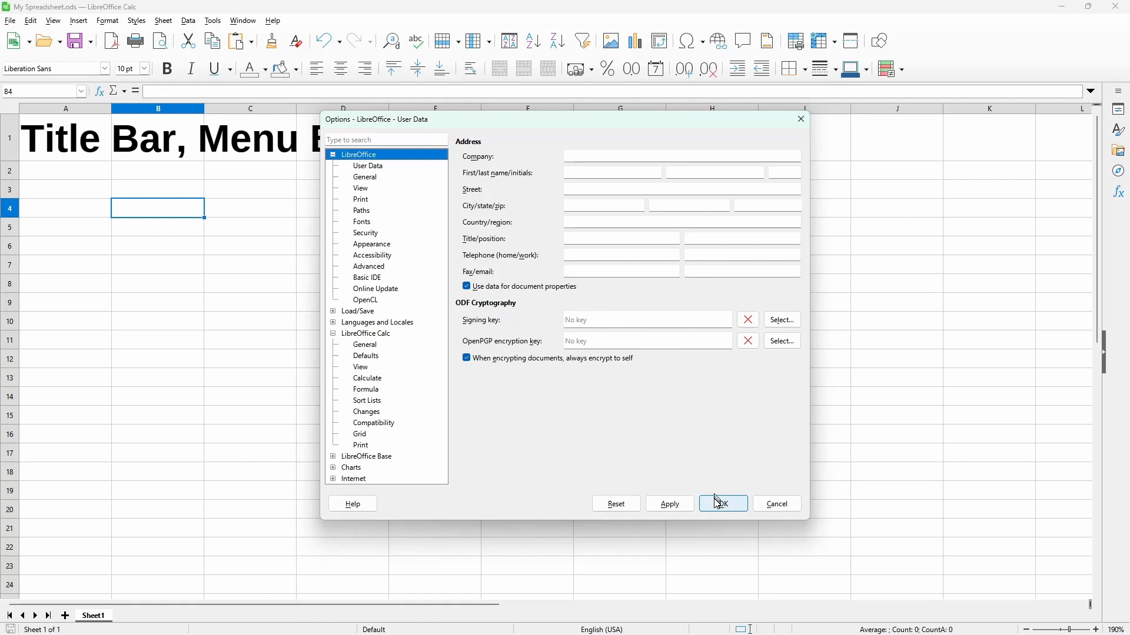
{"action": "left_click", "coordinate": [721, 504]}
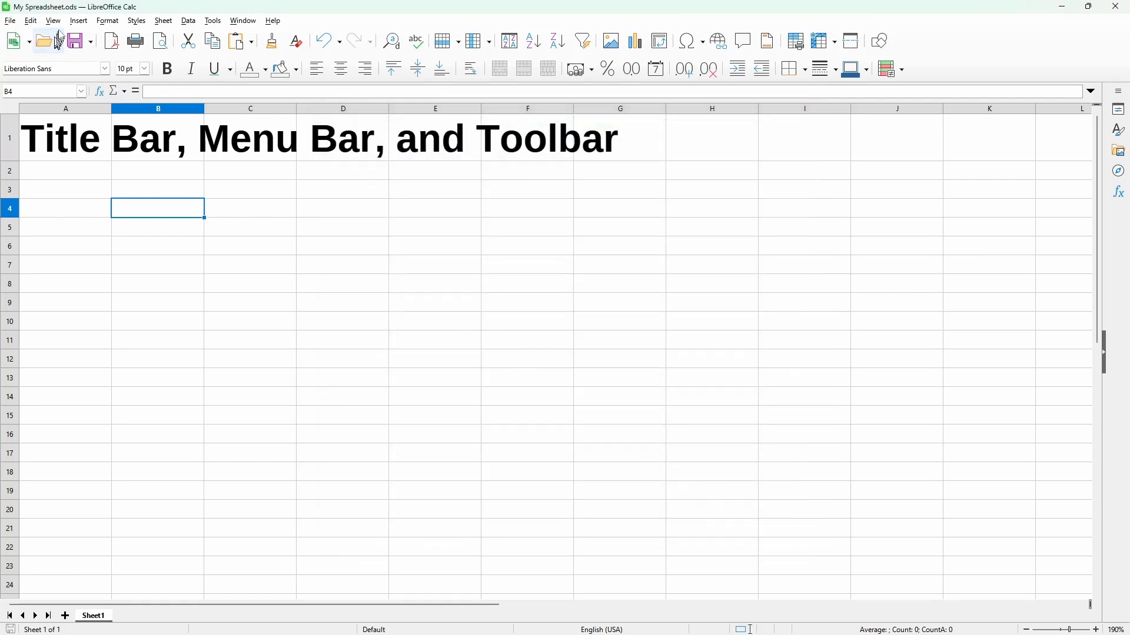
Show the list of available toolbars from the View commands
{"action": "left_click", "coordinate": [53, 20]}
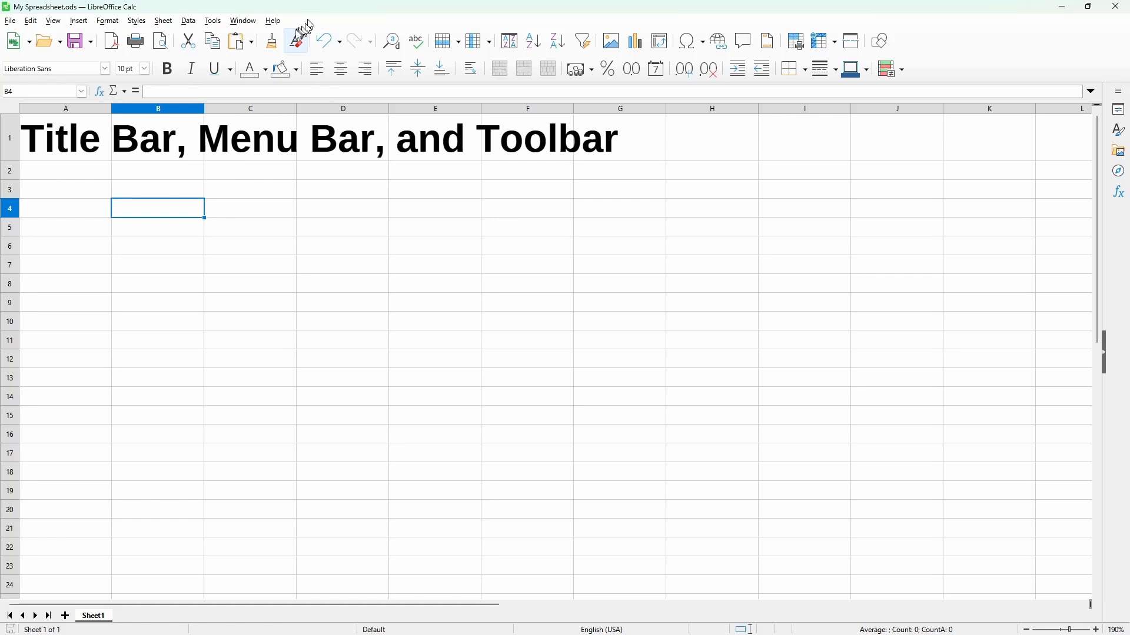
{"action": "mouse_move", "coordinate": [325, 42]}
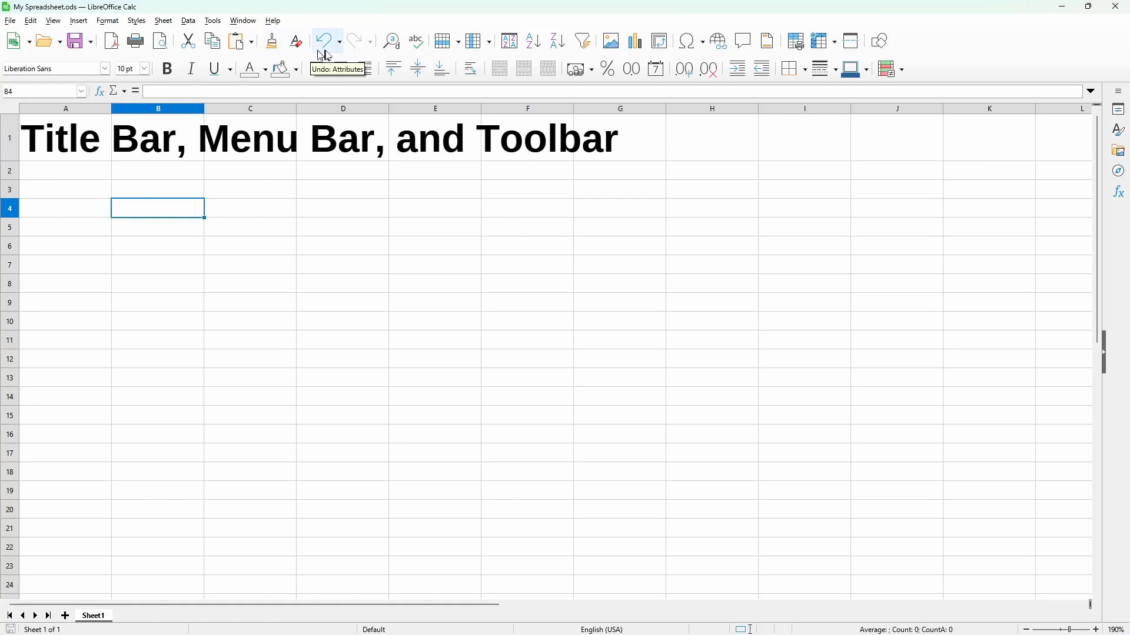
{"action": "mouse_move", "coordinate": [508, 56]}
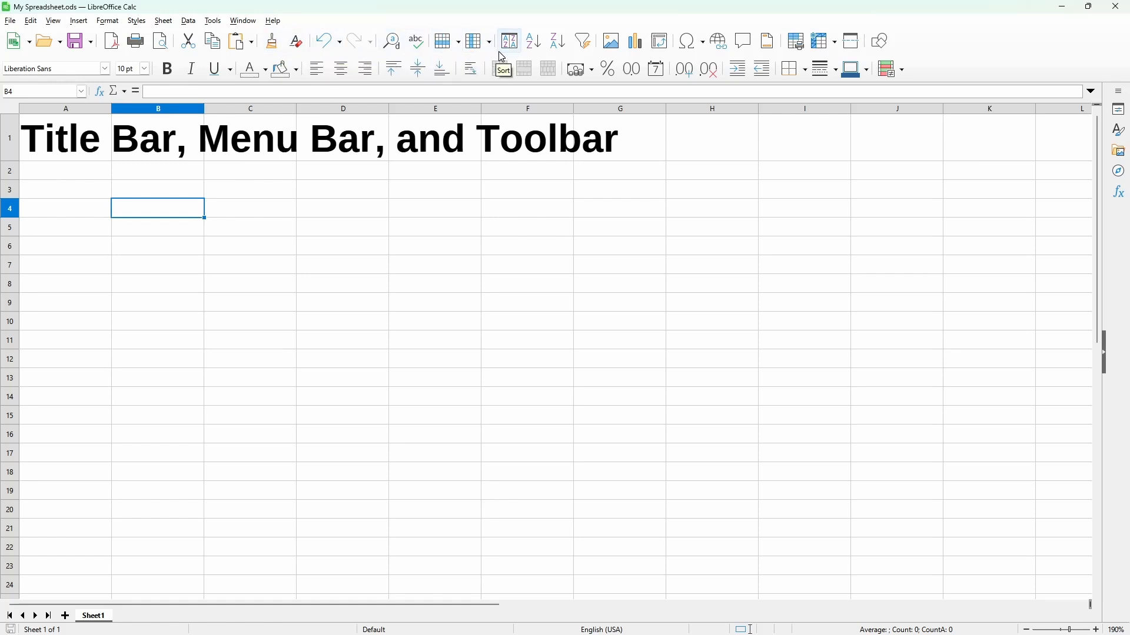
{"action": "mouse_move", "coordinate": [577, 69]}
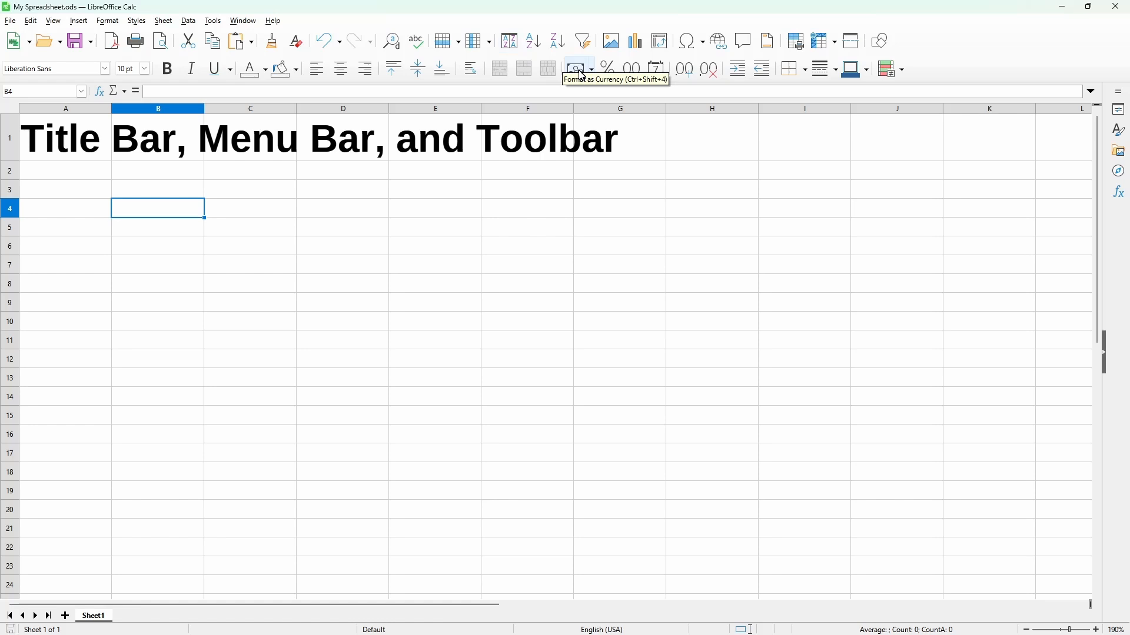
{"action": "left_click", "coordinate": [52, 20]}
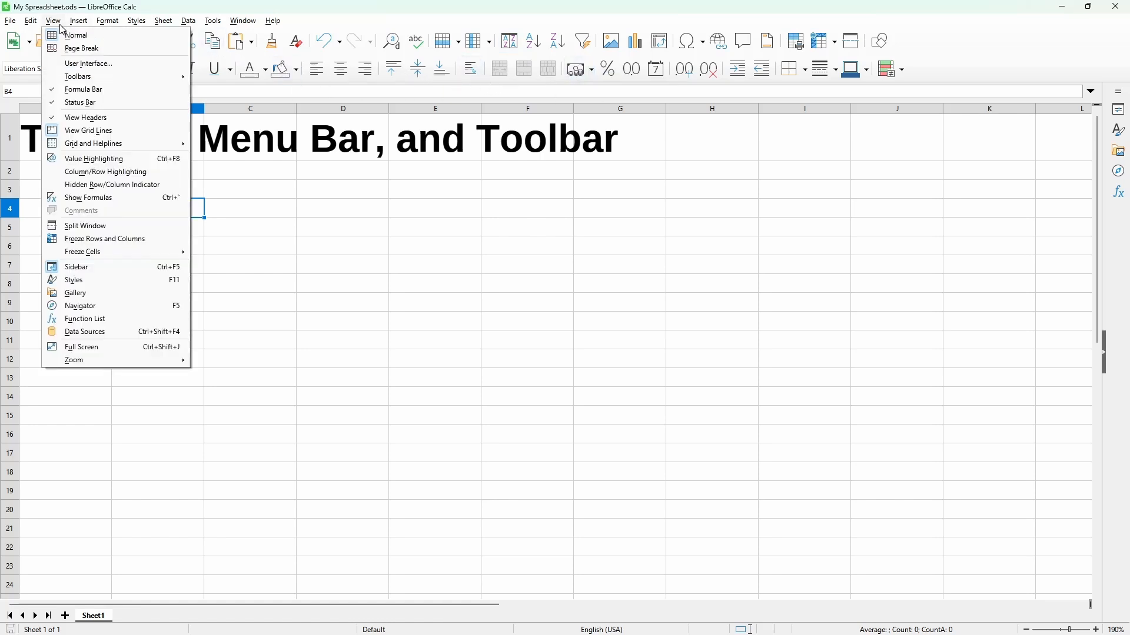
{"action": "left_click", "coordinate": [77, 75]}
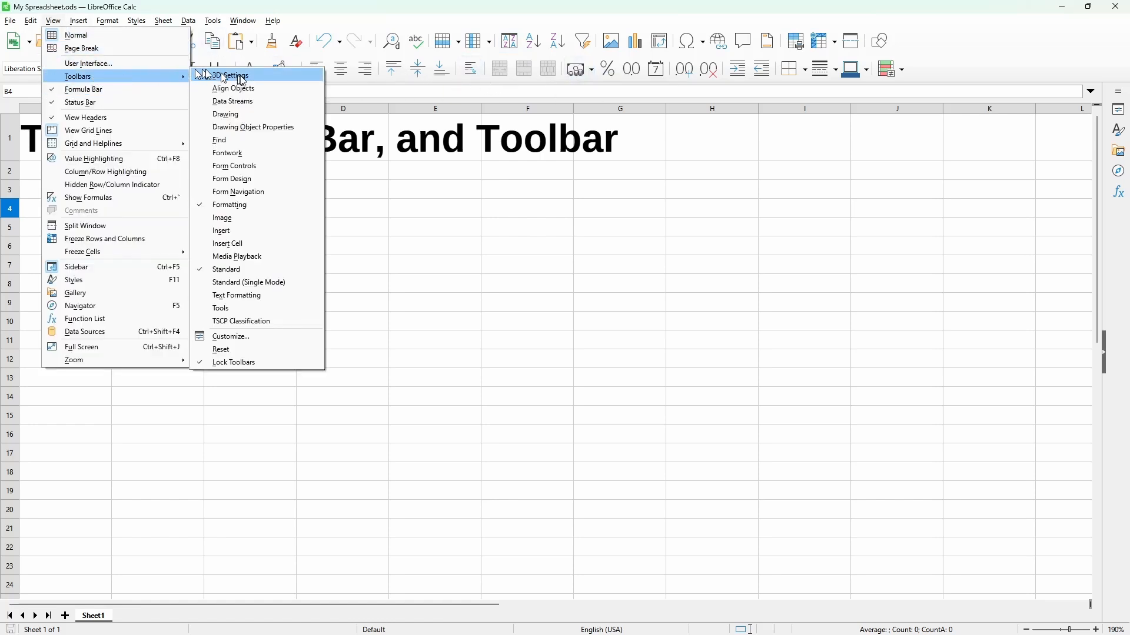
{"action": "mouse_move", "coordinate": [285, 217]}
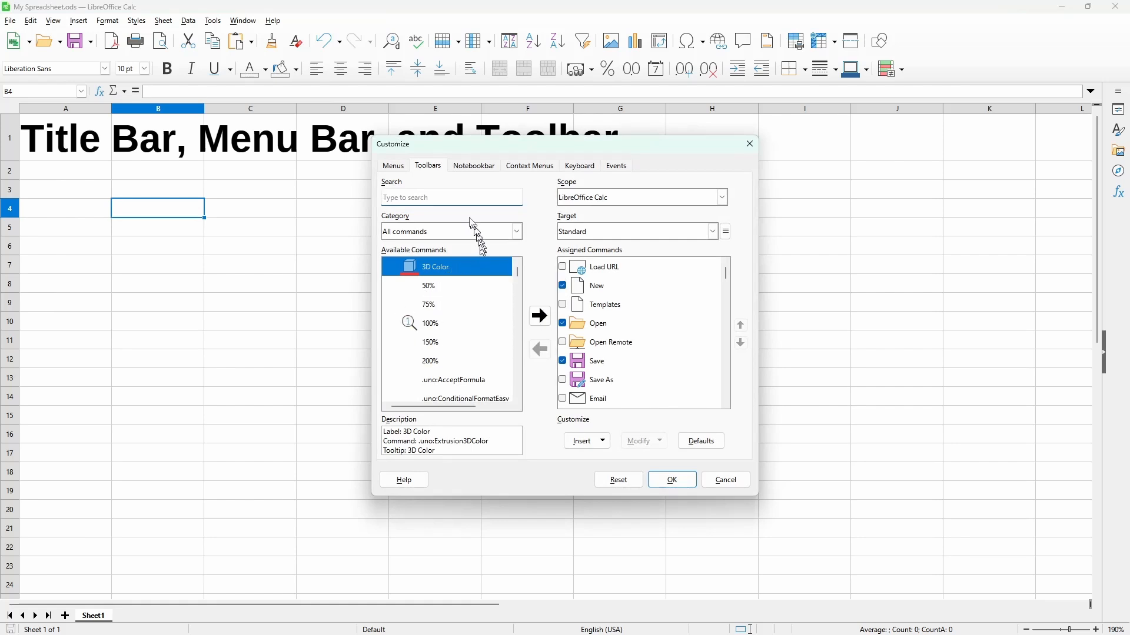
{"action": "mouse_move", "coordinate": [443, 188]}
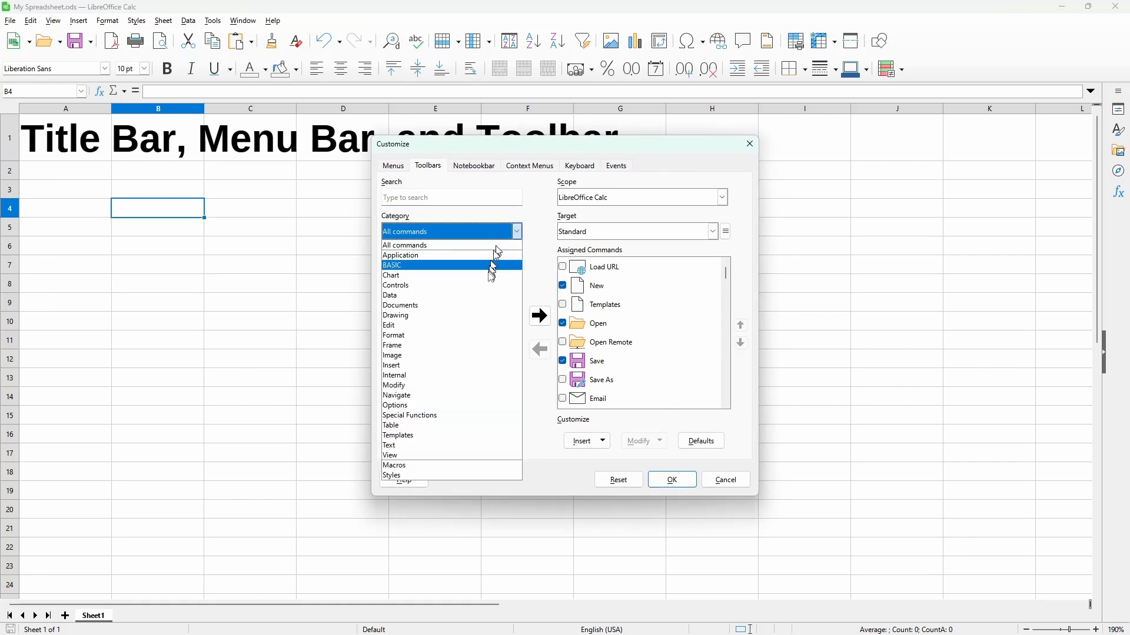
List the Controls category commands in the toolbar customization settings
{"action": "left_click", "coordinate": [396, 285]}
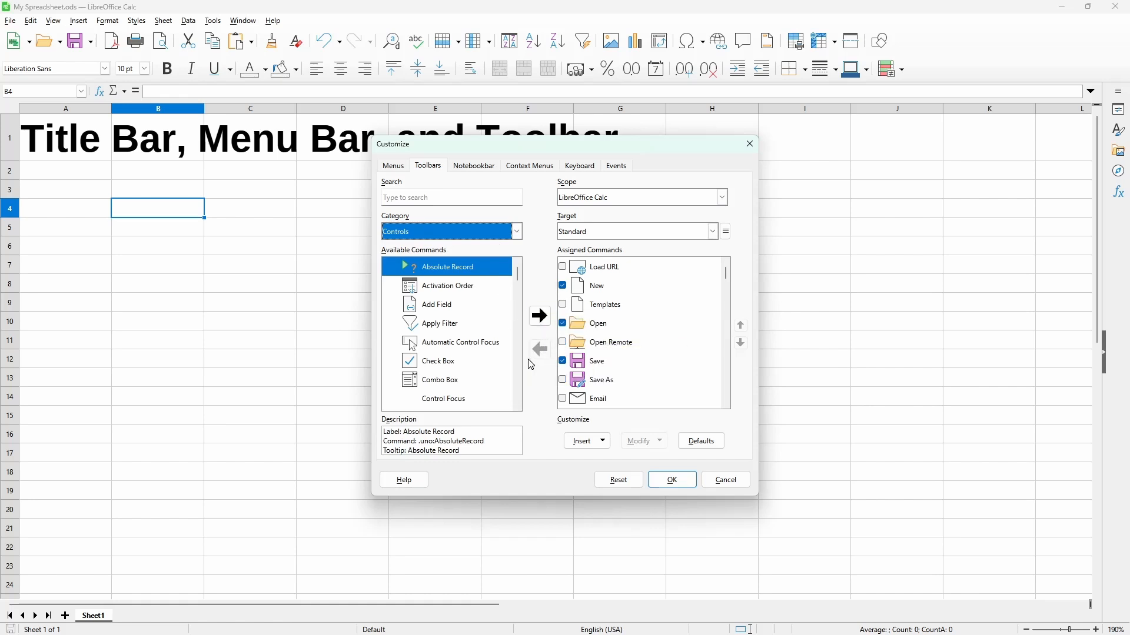
{"action": "mouse_move", "coordinate": [394, 166]}
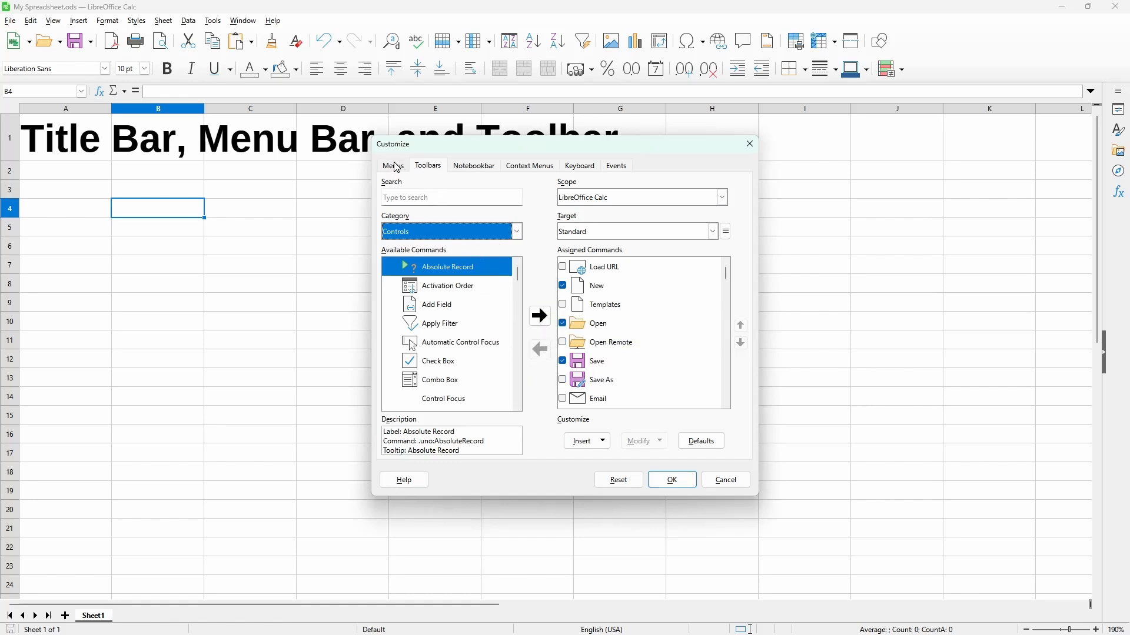
Switch the Customize window to menu customization
{"action": "left_click", "coordinate": [515, 232]}
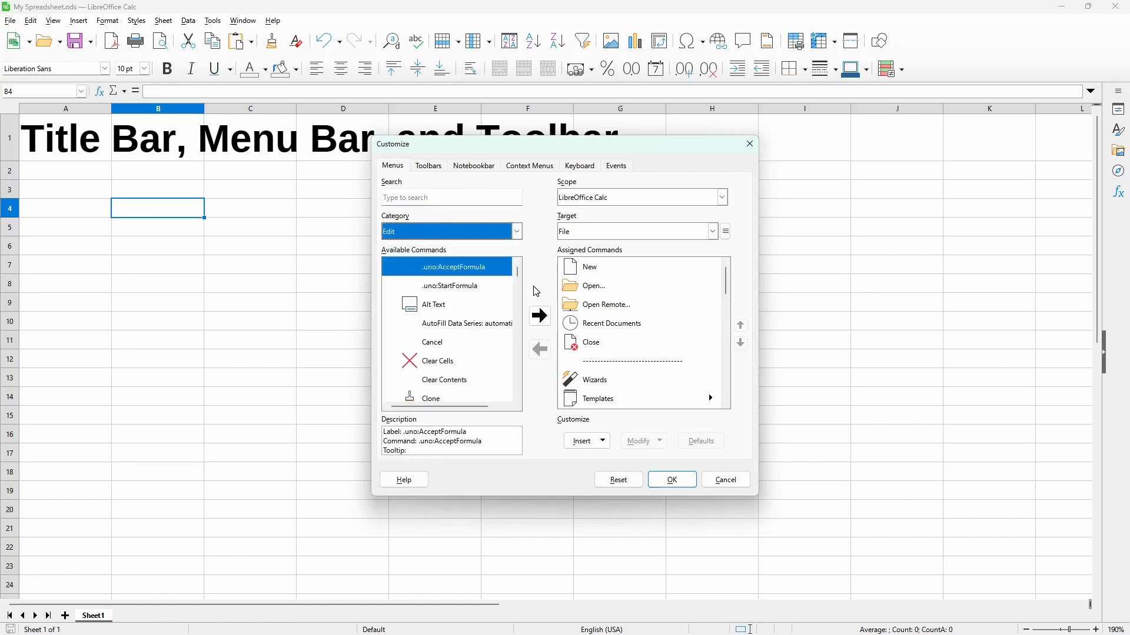
{"action": "mouse_move", "coordinate": [519, 295]}
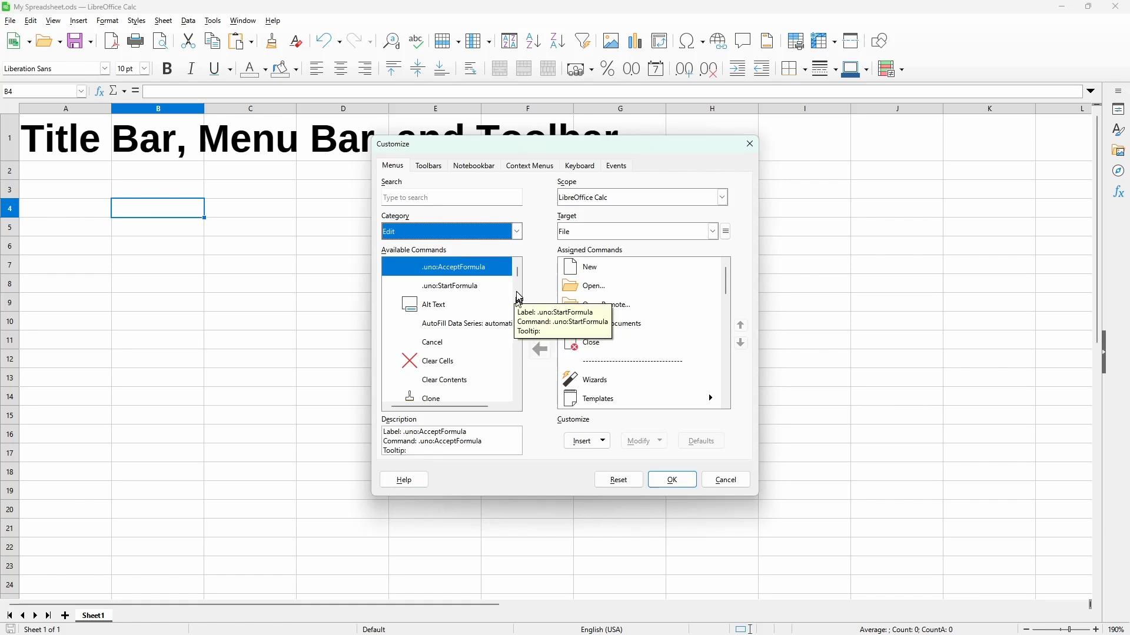
{"action": "mouse_move", "coordinate": [642, 421]}
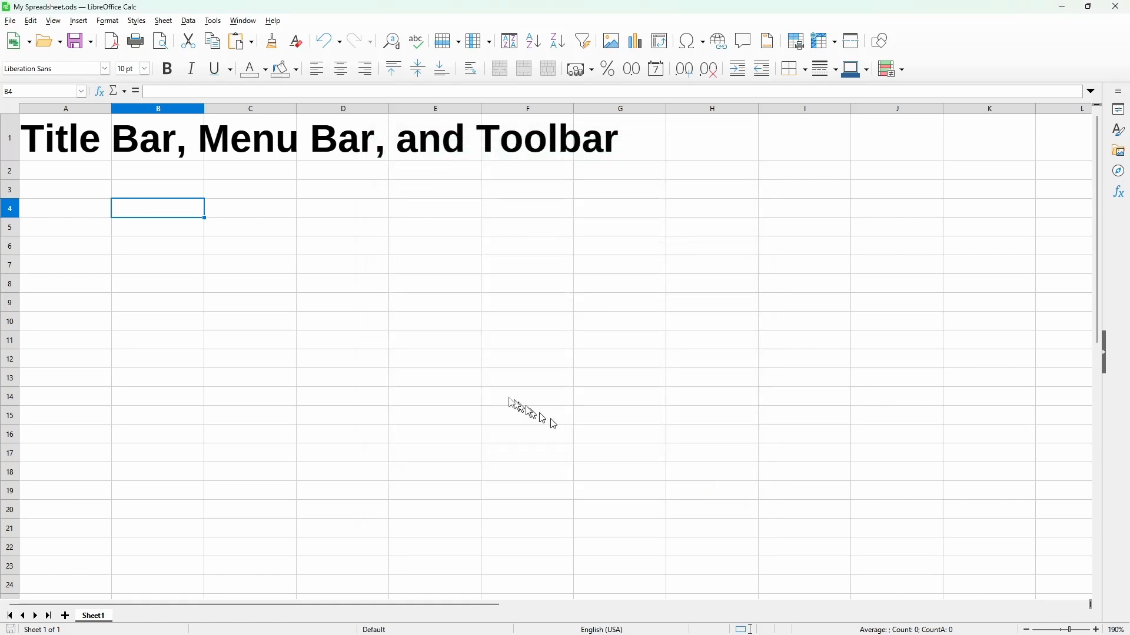
{"action": "mouse_move", "coordinate": [368, 319]}
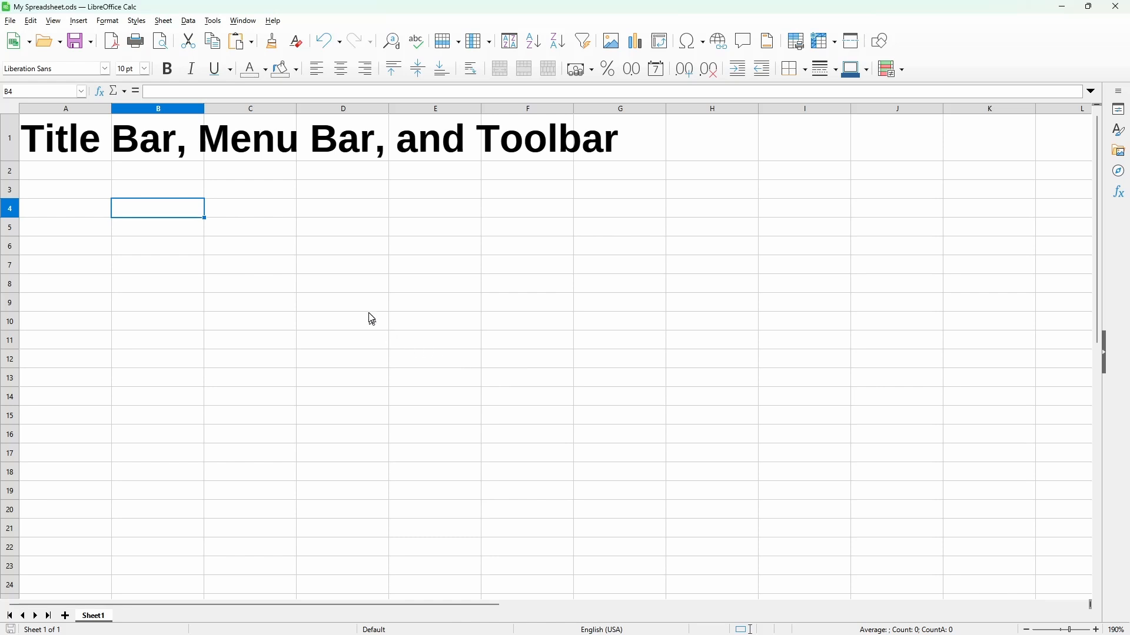
{"action": "mouse_move", "coordinate": [222, 217]}
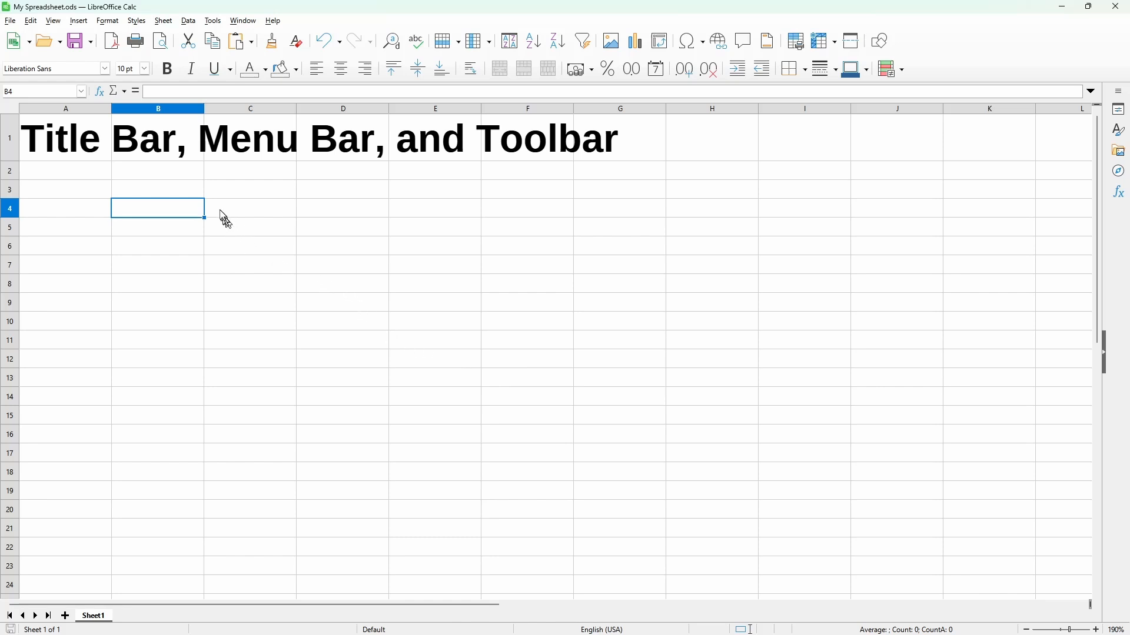
{"action": "mouse_move", "coordinate": [53, 20]}
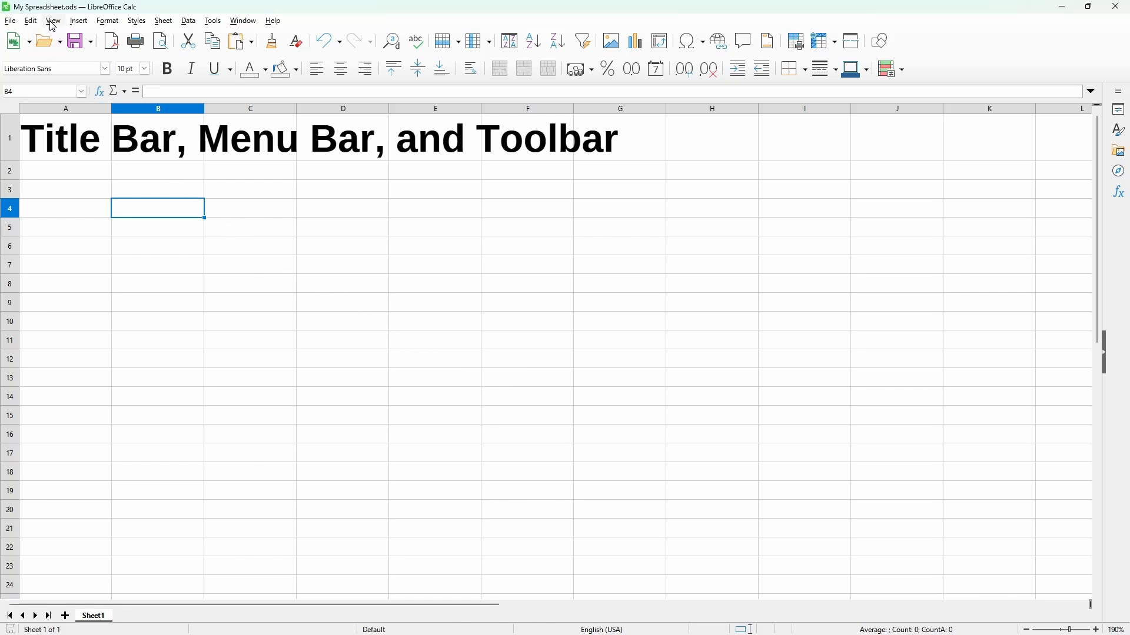
Open the user interface chooser and preview the Tabbed variant without applying it
{"action": "left_click", "coordinate": [53, 20]}
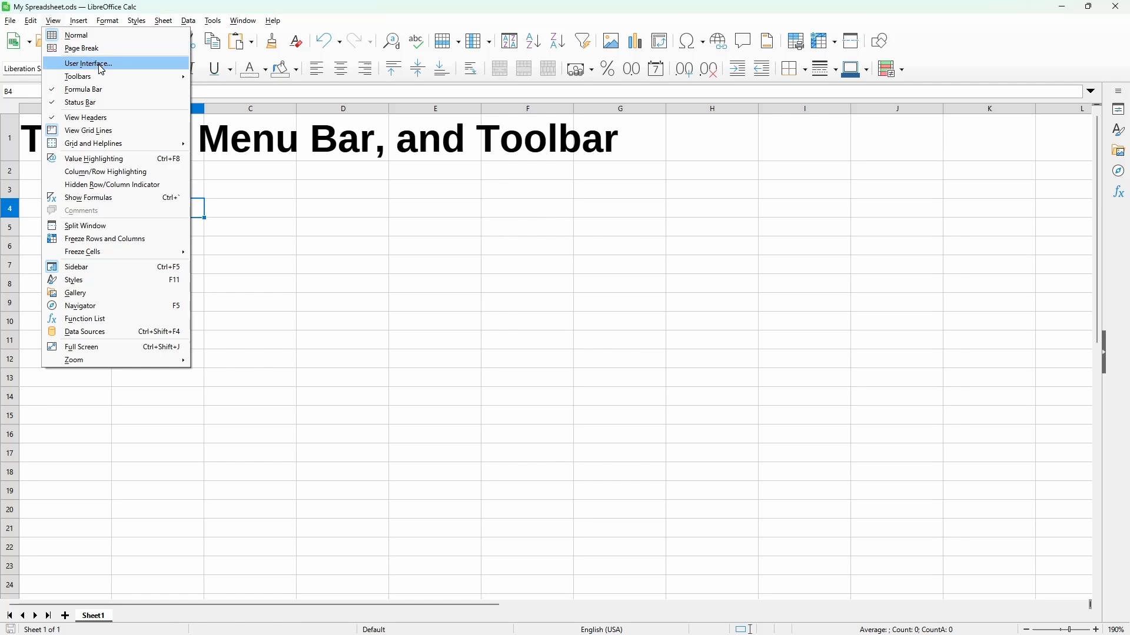
{"action": "left_click", "coordinate": [88, 64]}
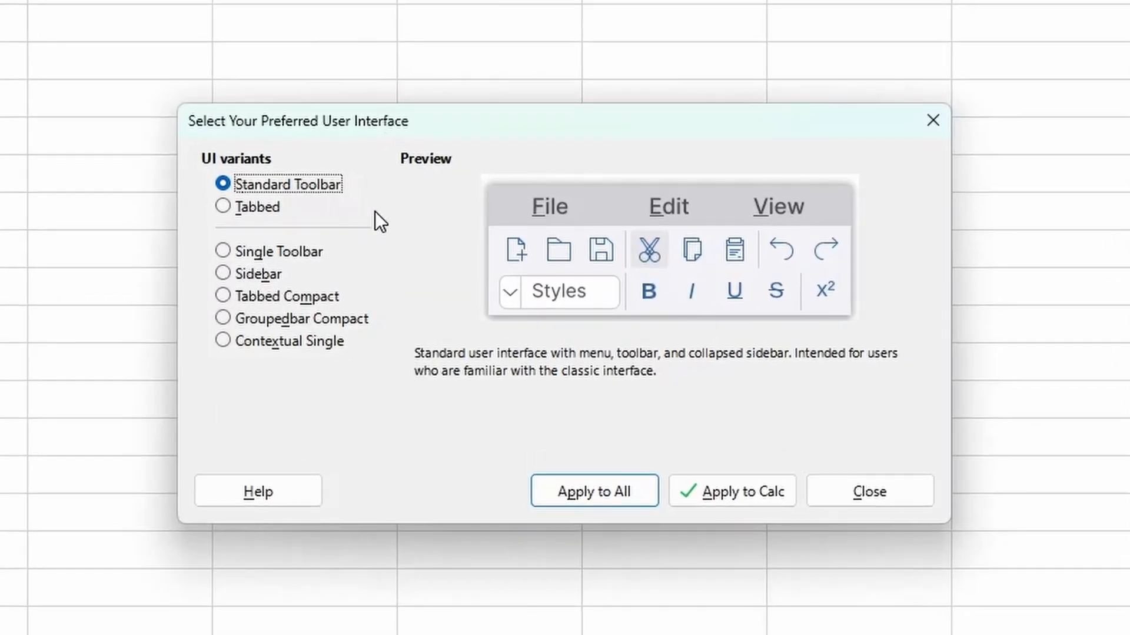
{"action": "mouse_move", "coordinate": [469, 302]}
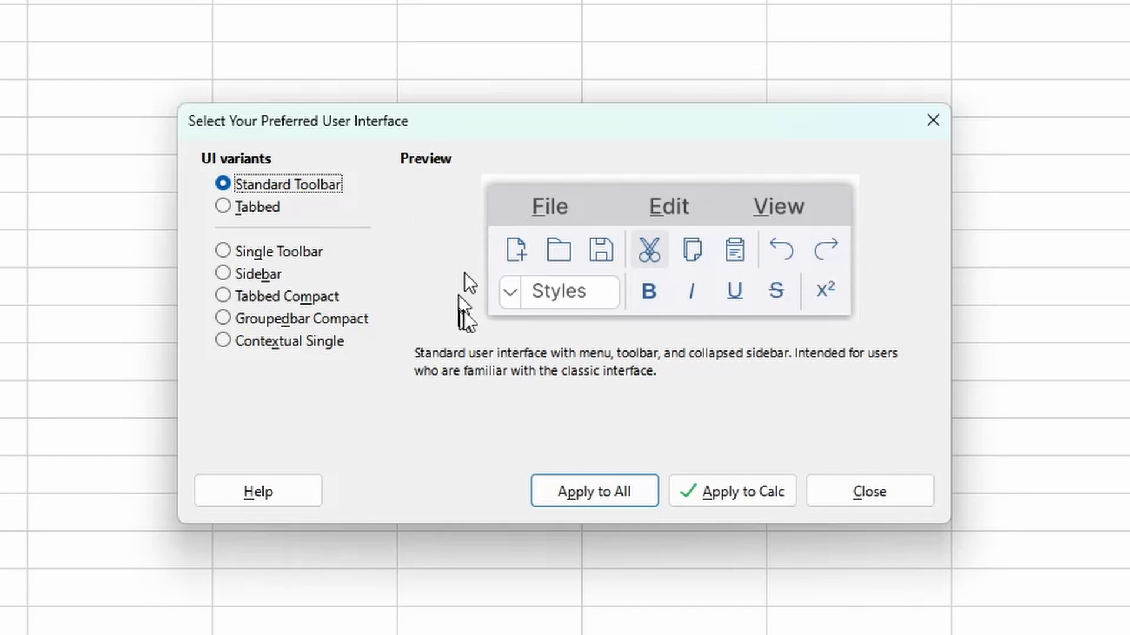
{"action": "mouse_move", "coordinate": [641, 393]}
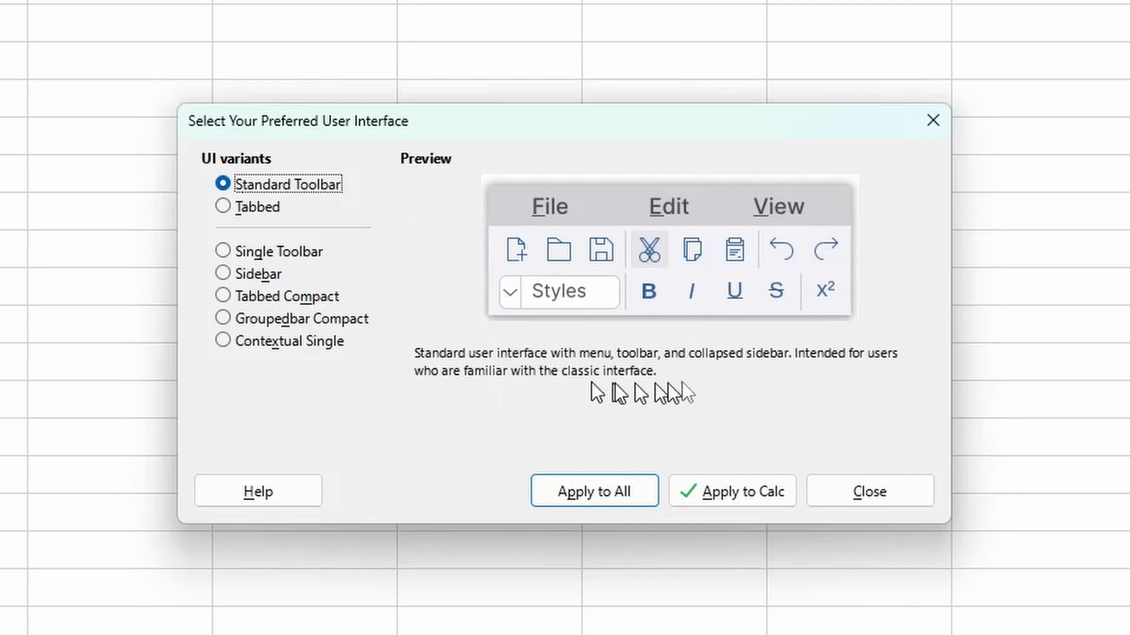
{"action": "mouse_move", "coordinate": [271, 217]}
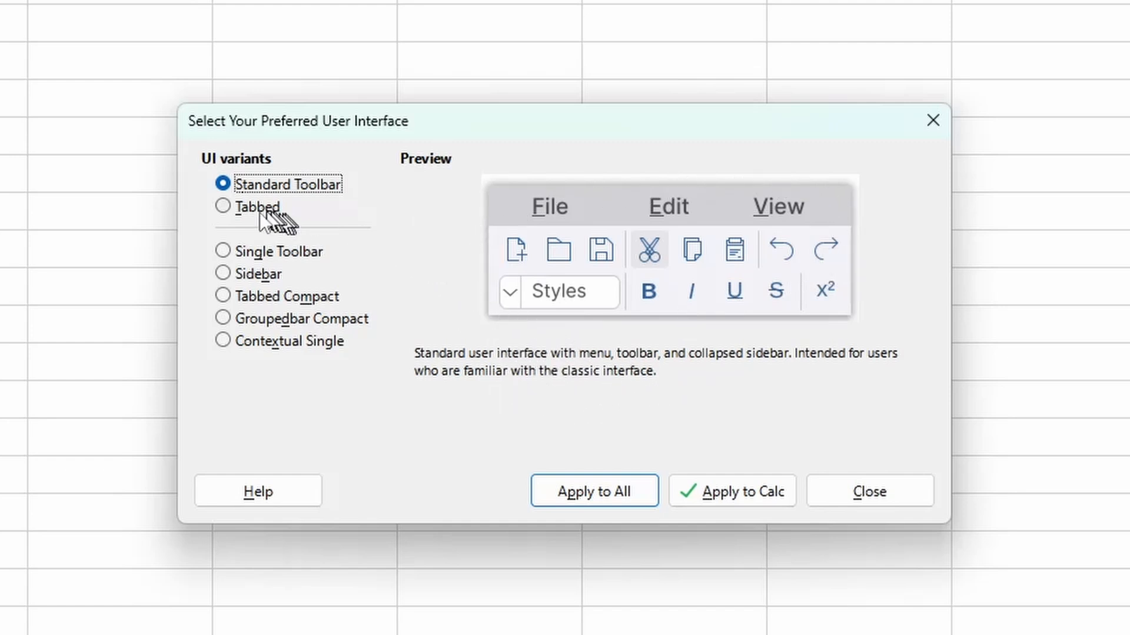
{"action": "left_click", "coordinate": [223, 207]}
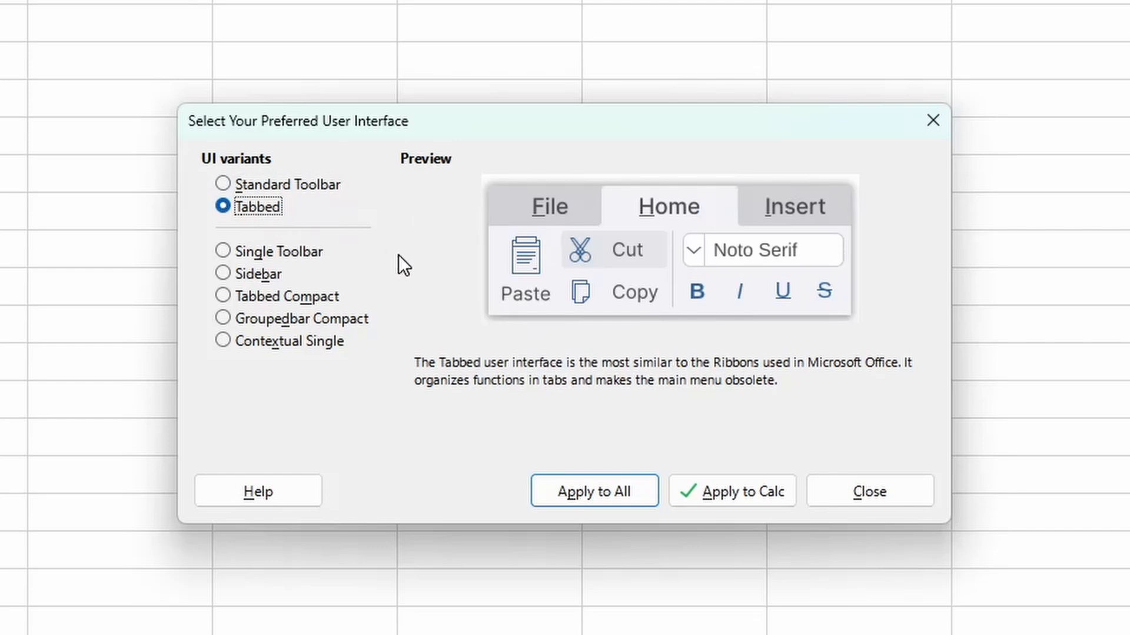
{"action": "mouse_move", "coordinate": [658, 353]}
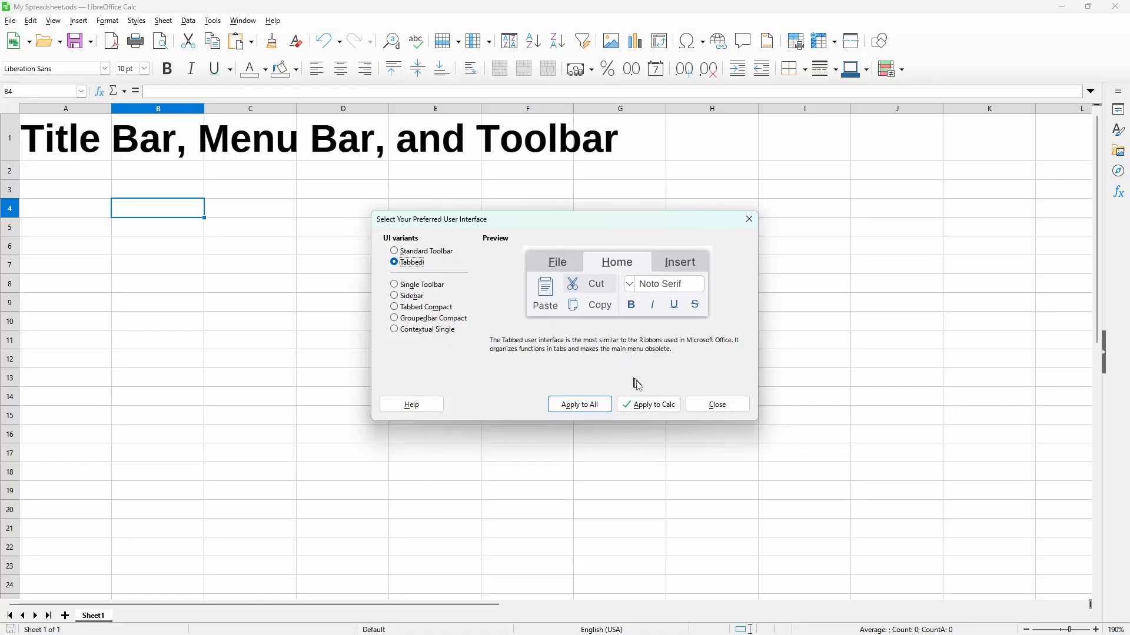
Apply the Tabbed interface to Calc and dismiss the chooser
{"action": "left_click", "coordinate": [652, 403]}
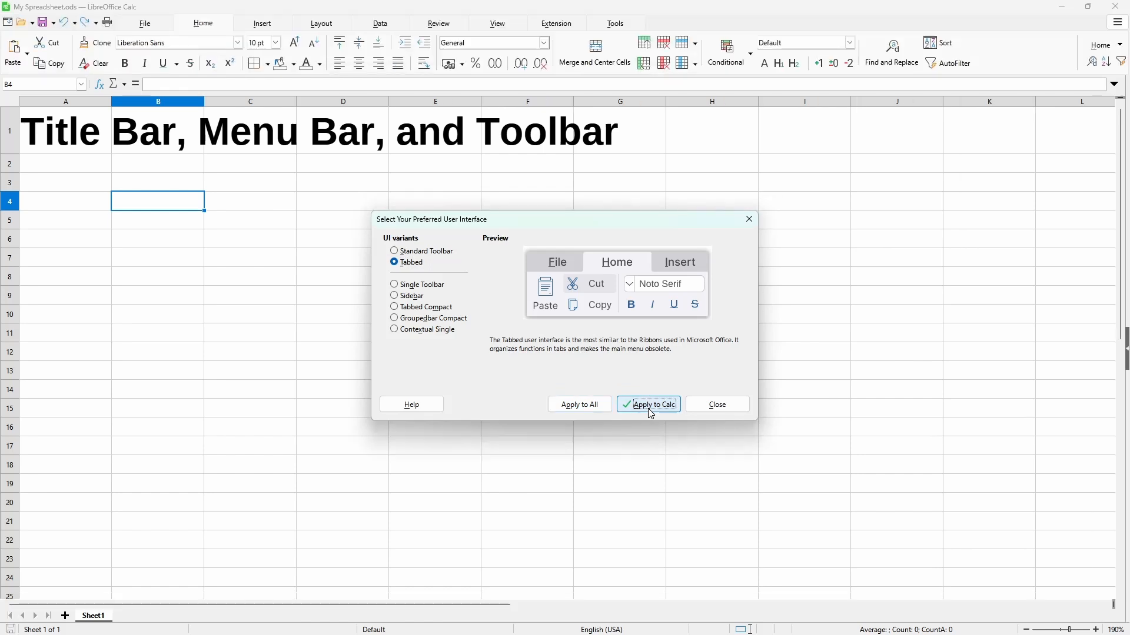
{"action": "mouse_move", "coordinate": [205, 44]}
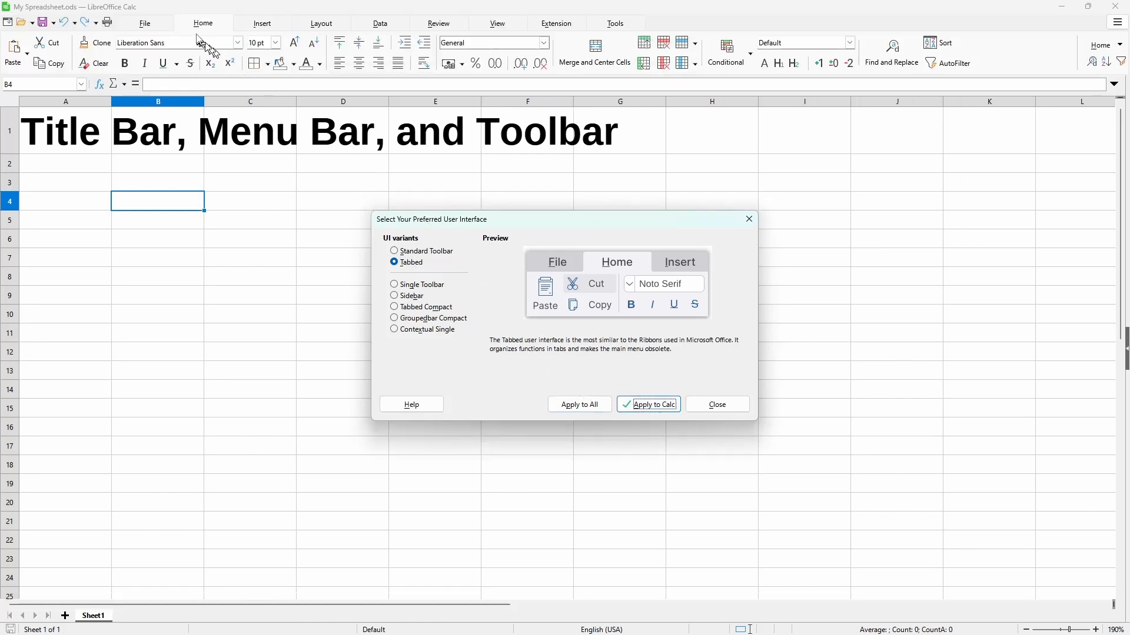
{"action": "mouse_move", "coordinate": [306, 40]}
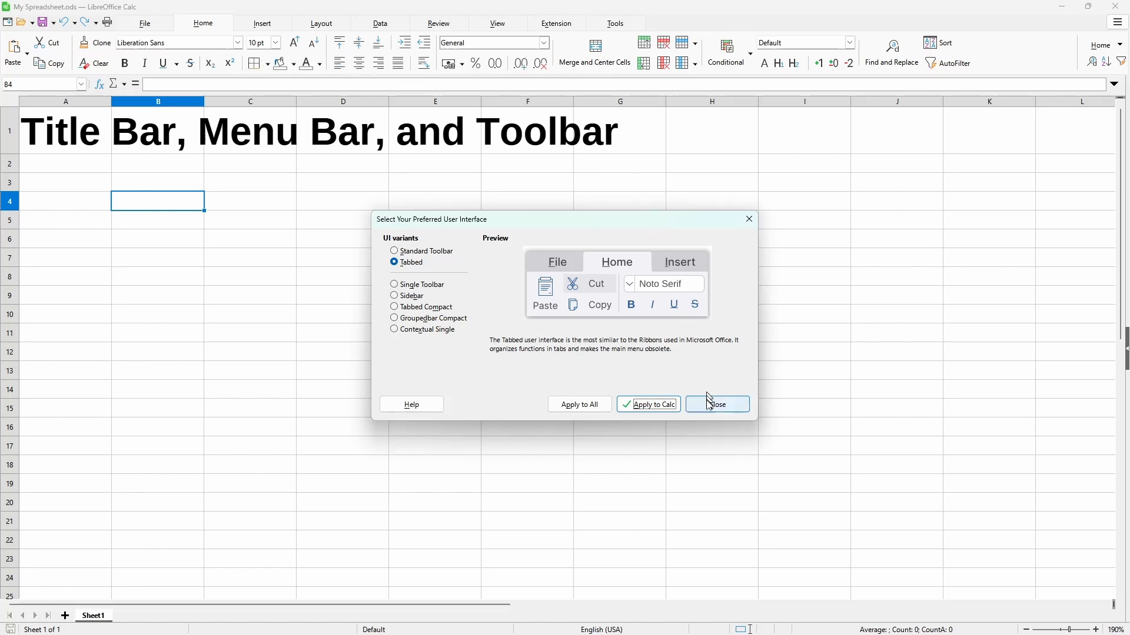
{"action": "left_click", "coordinate": [717, 403]}
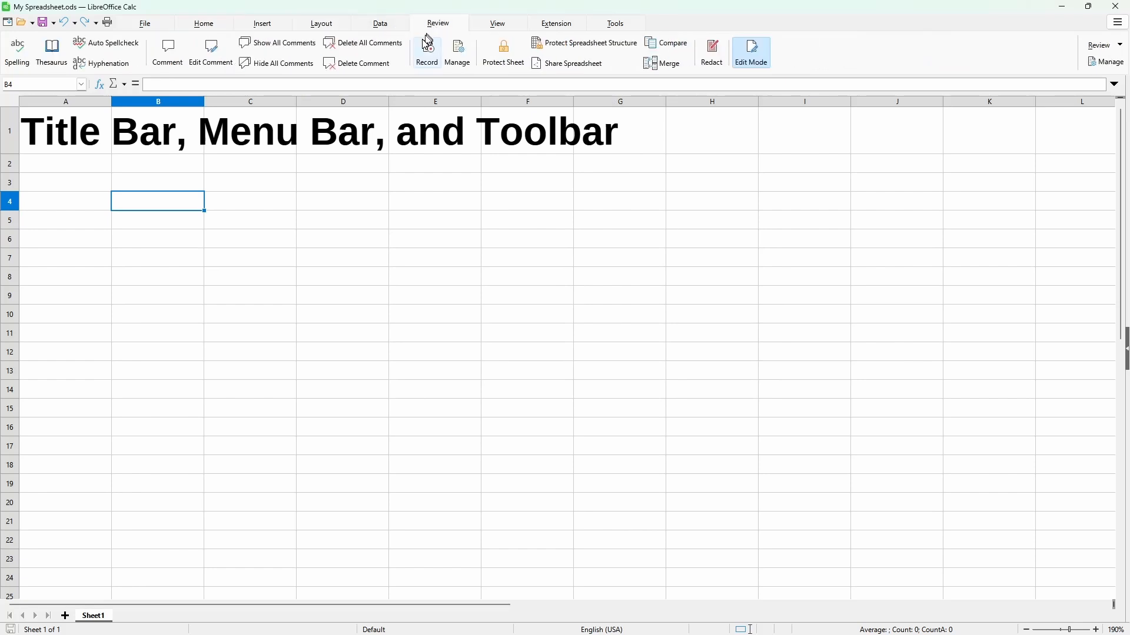
{"action": "mouse_move", "coordinate": [209, 47]}
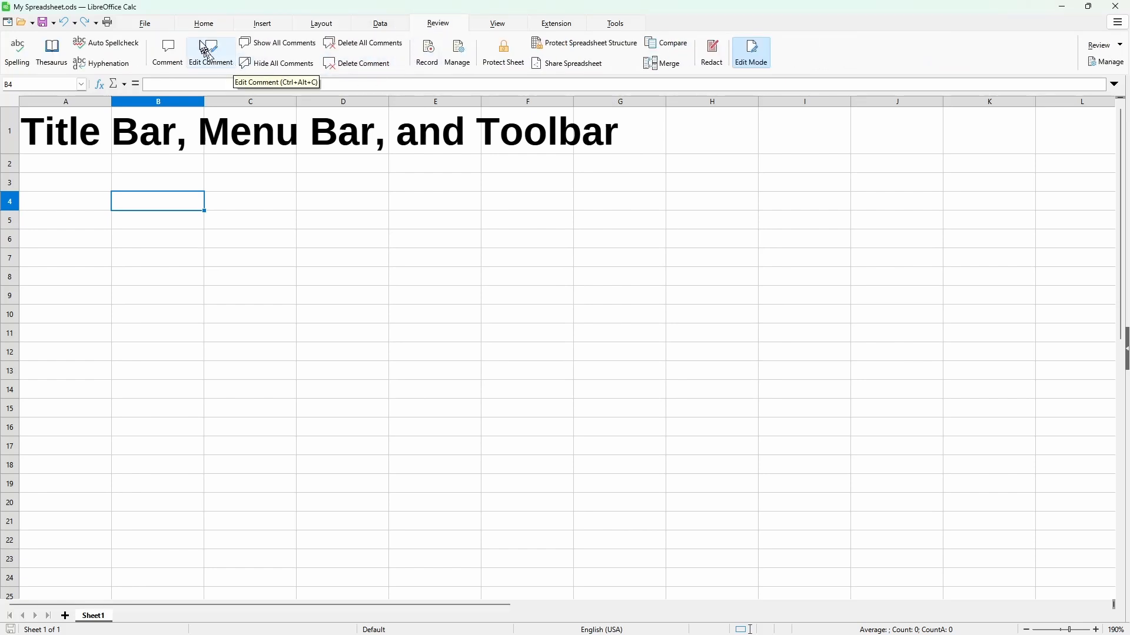
{"action": "mouse_move", "coordinate": [310, 38]}
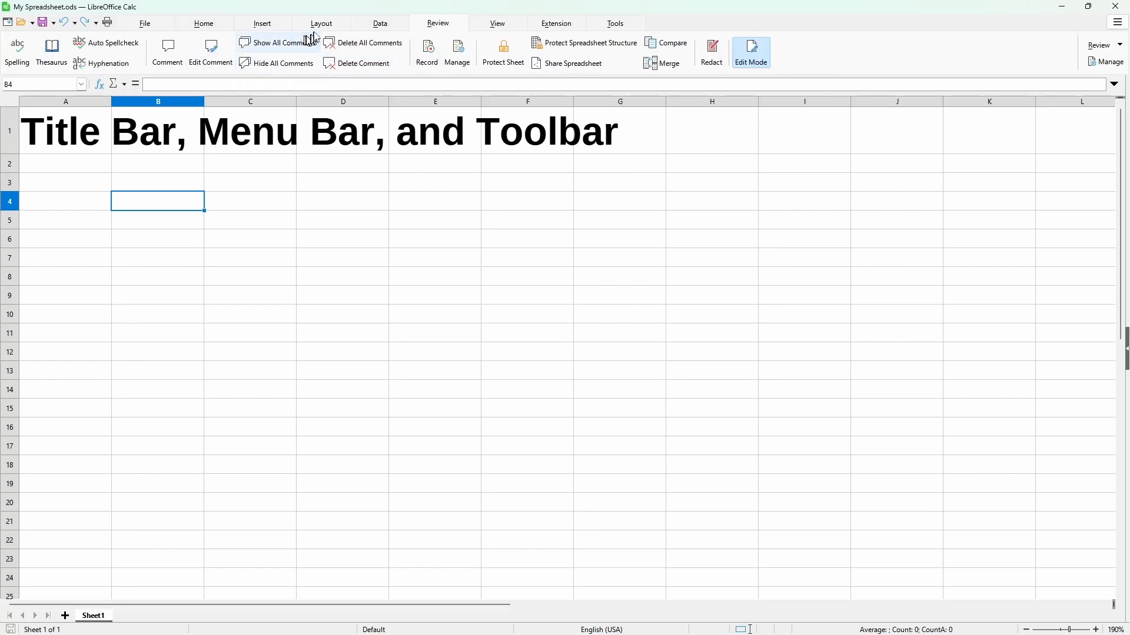
{"action": "mouse_move", "coordinate": [320, 27]}
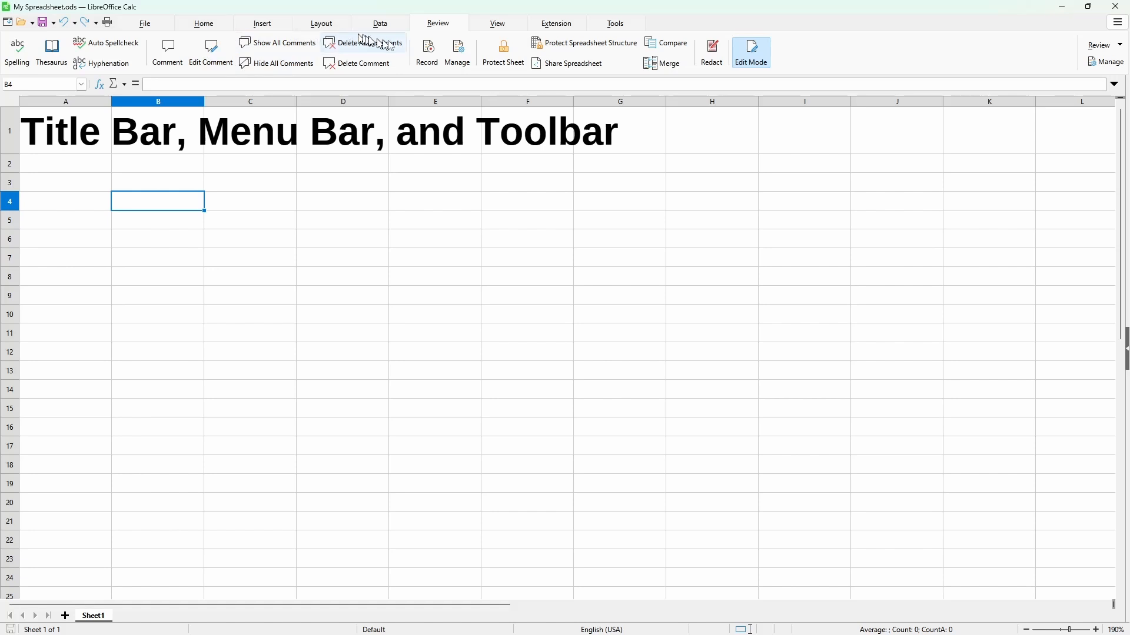
{"action": "mouse_move", "coordinate": [171, 33]}
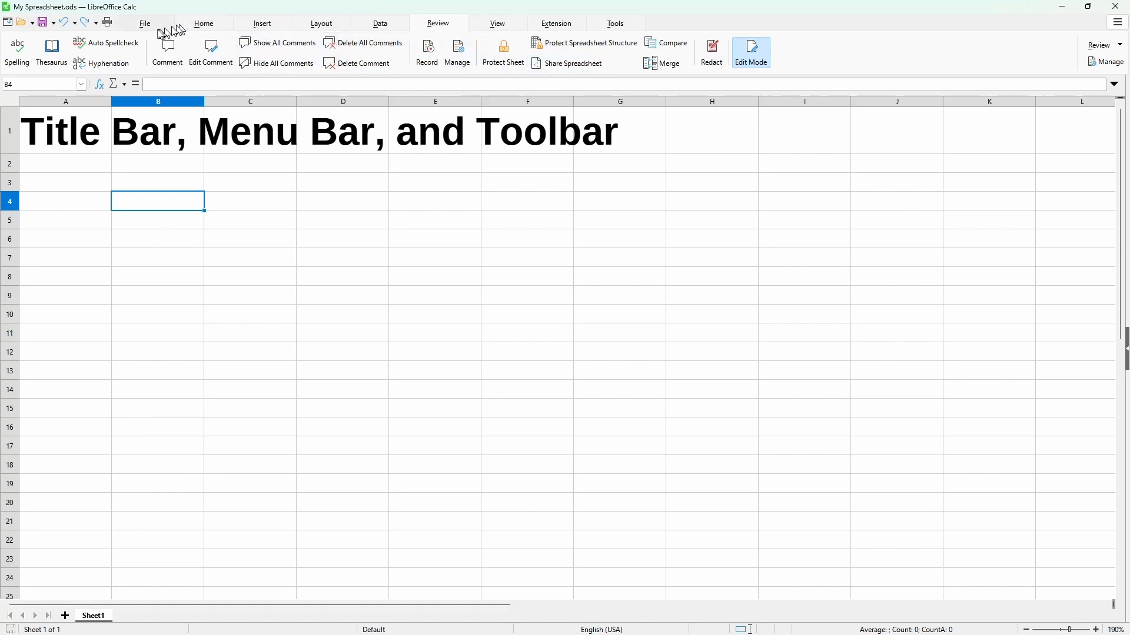
Look over the File tab's commands, then reopen the User Interface chooser from the main menu
{"action": "left_click", "coordinate": [144, 23]}
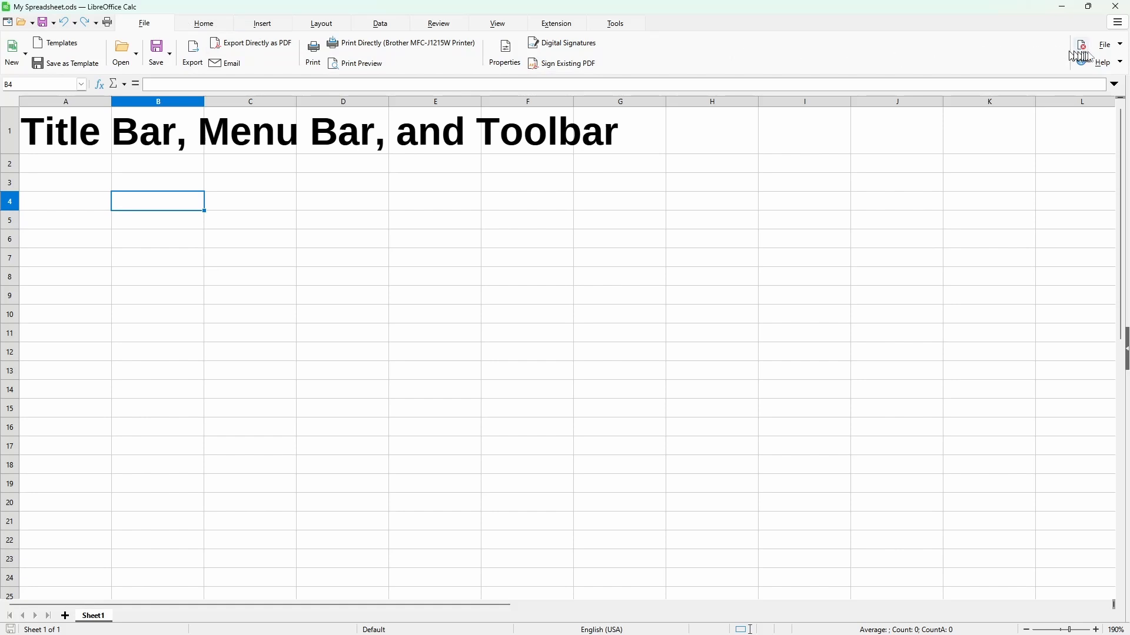
{"action": "left_click", "coordinate": [1103, 43]}
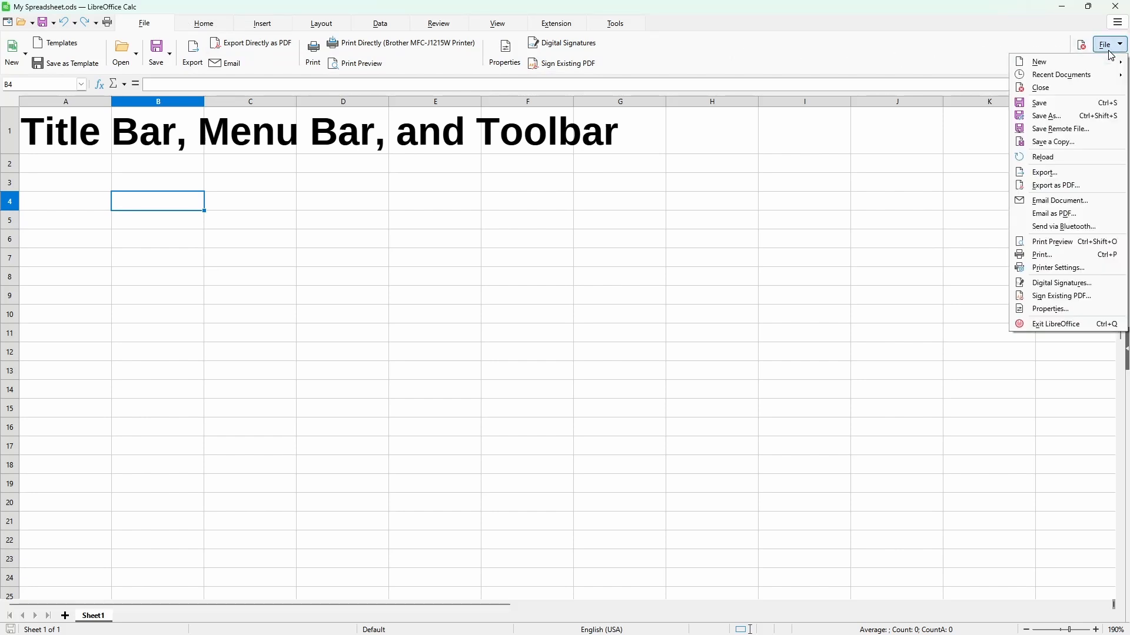
{"action": "mouse_move", "coordinate": [1039, 87]}
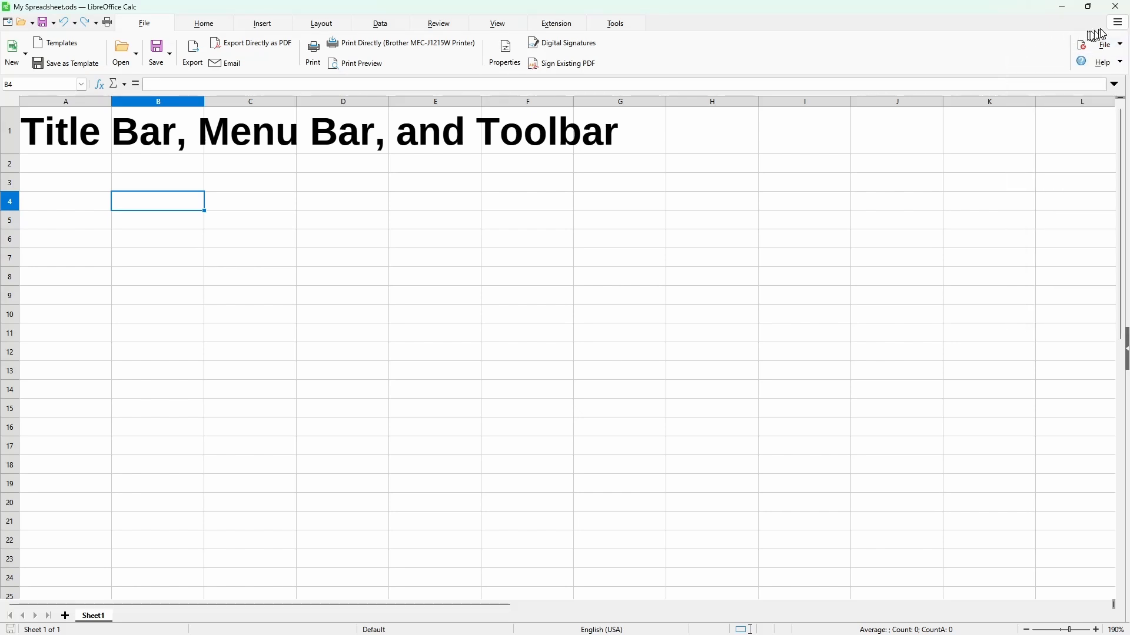
{"action": "left_click", "coordinate": [1117, 21]}
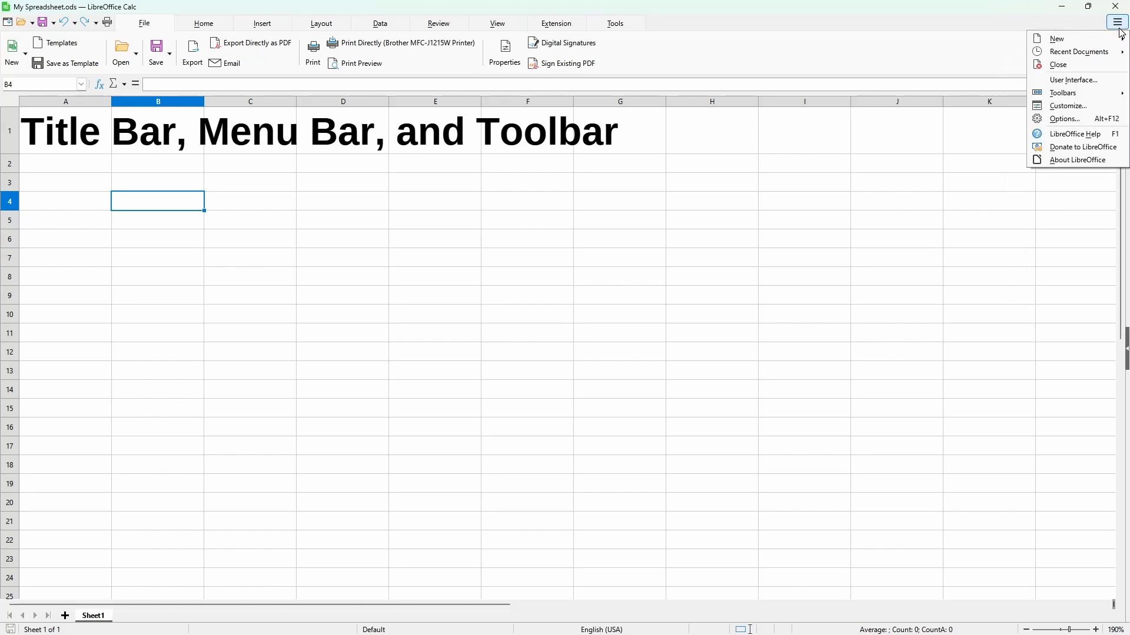
{"action": "left_click", "coordinate": [1072, 80]}
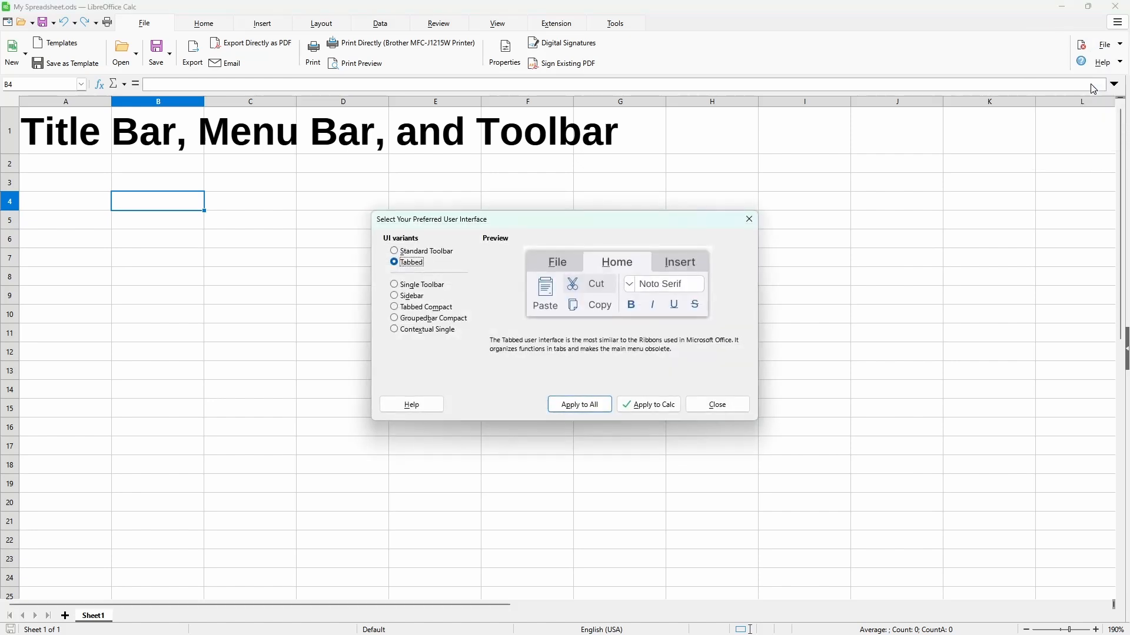
Preview Standard Toolbar, Single Toolbar, Tabbed Compact and Contextual Single, then apply Contextual Single to Calc
{"action": "left_click", "coordinate": [394, 250]}
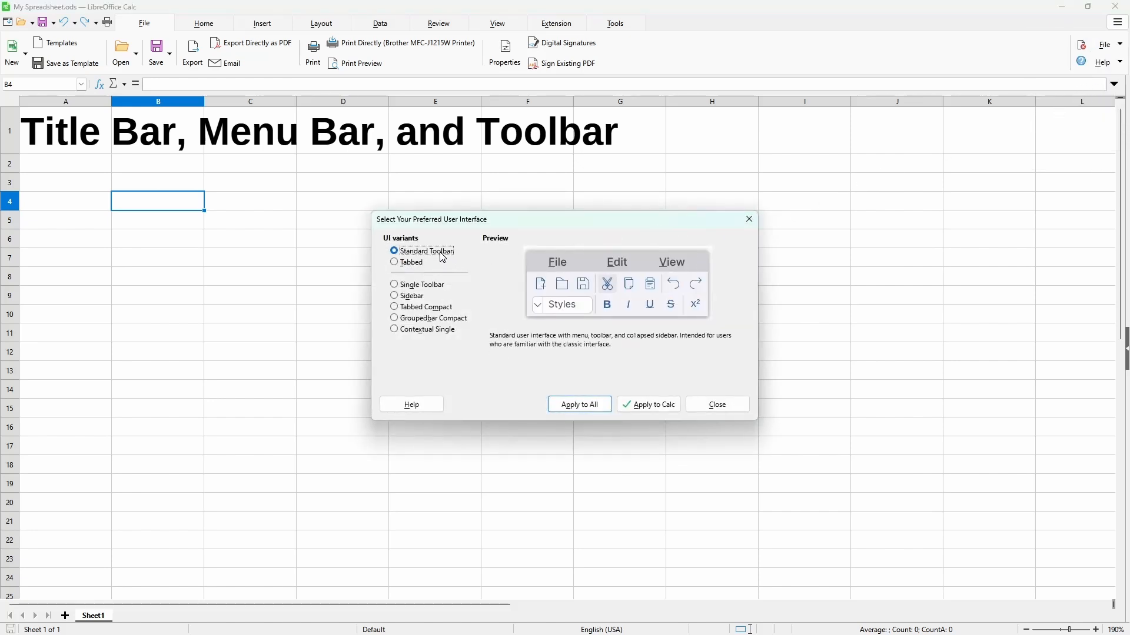
{"action": "mouse_move", "coordinate": [428, 291]}
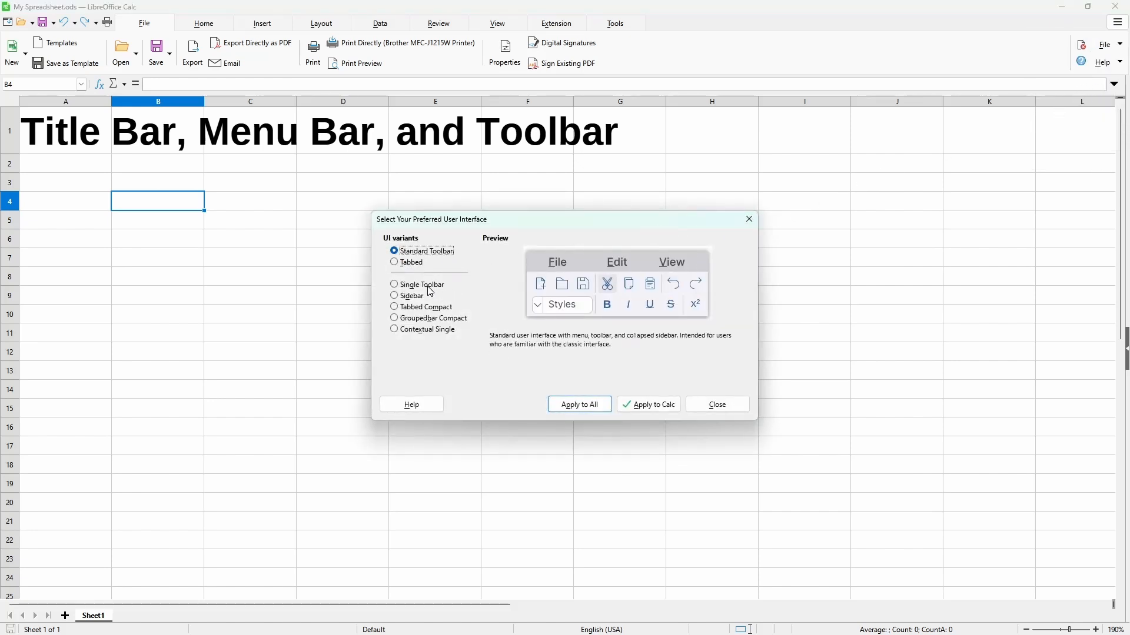
{"action": "left_click", "coordinate": [395, 284]}
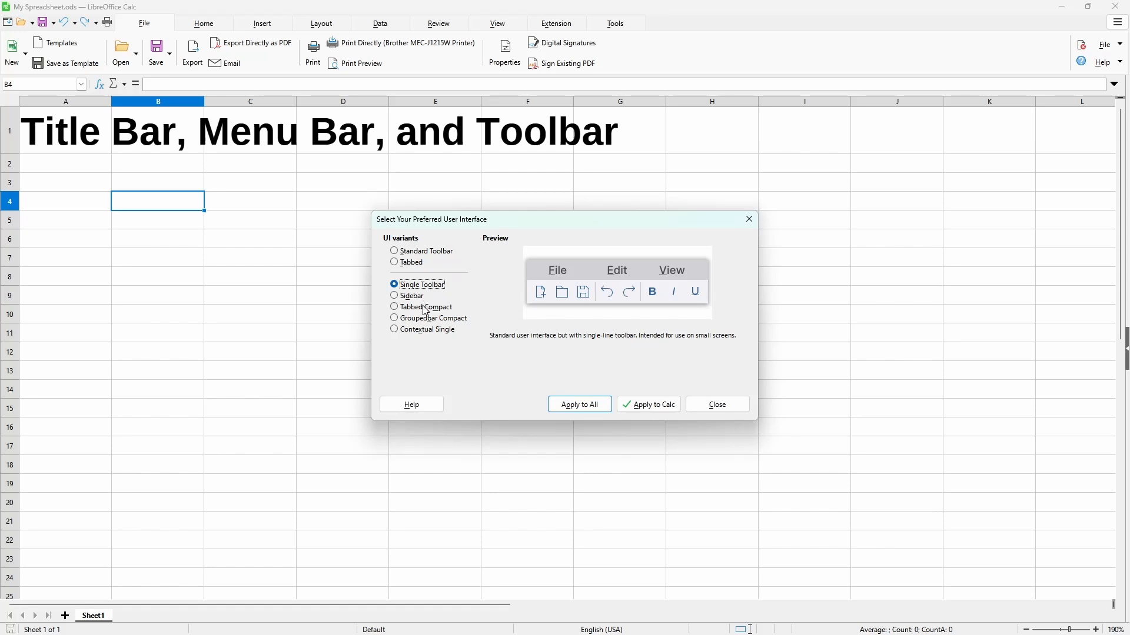
{"action": "left_click", "coordinate": [395, 306]}
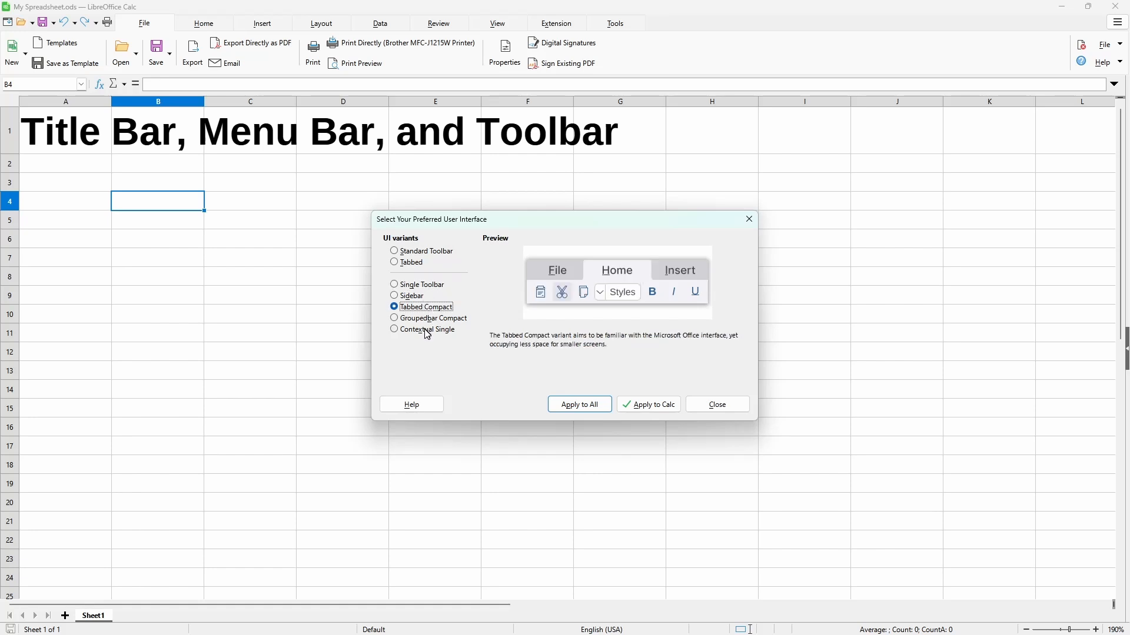
{"action": "left_click", "coordinate": [394, 329]}
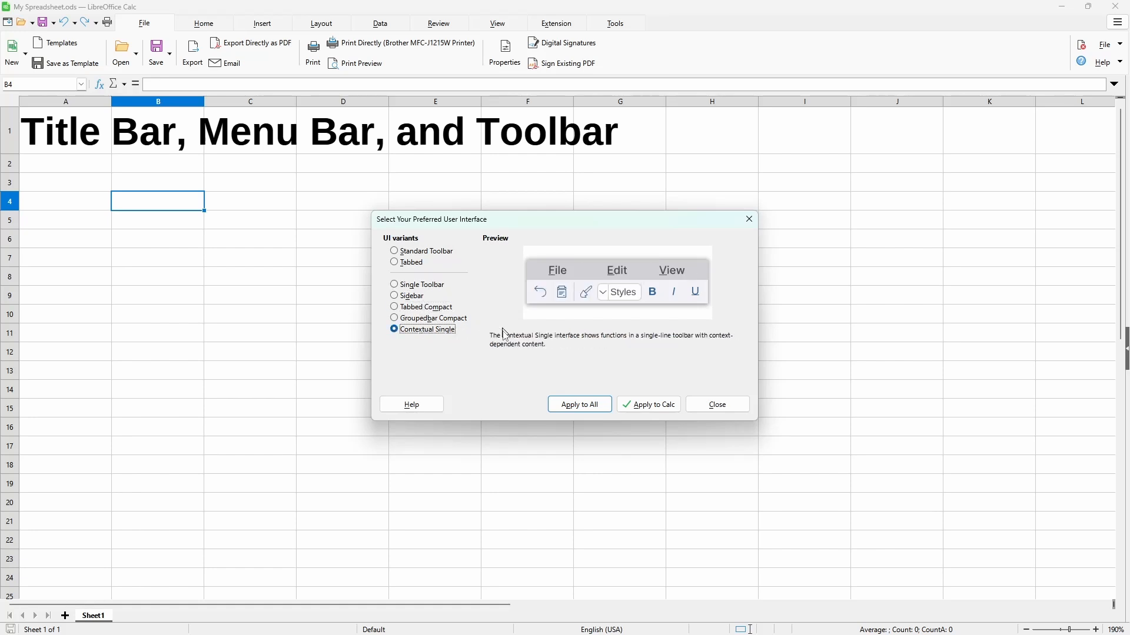
{"action": "left_click", "coordinate": [647, 404]}
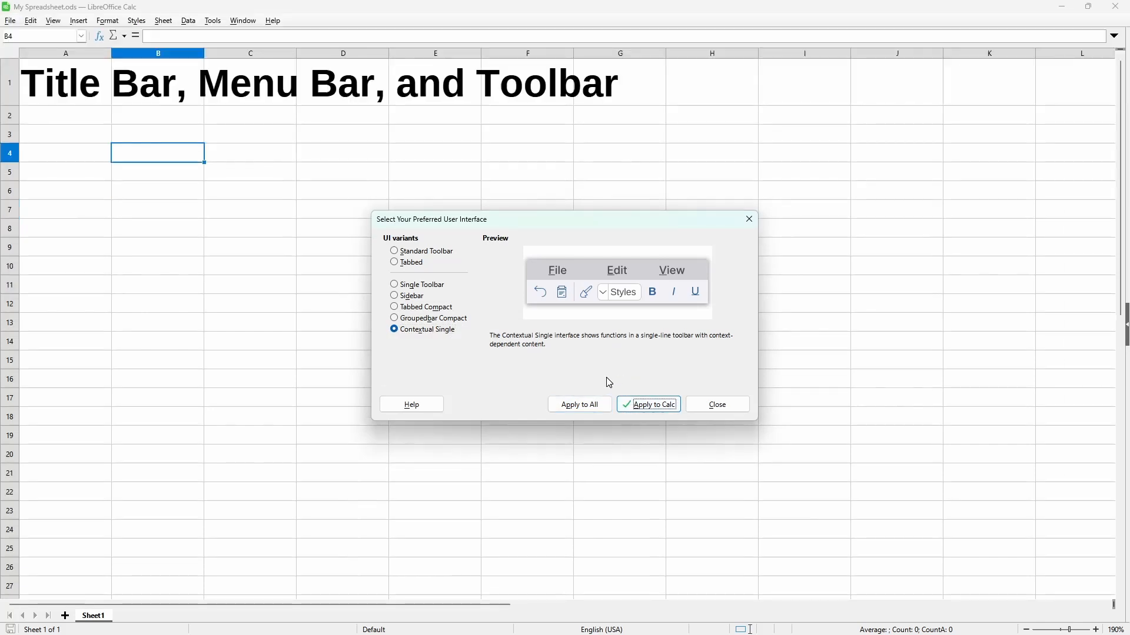
Switch Calc to the Groupedbar Compact interface
{"action": "left_click", "coordinate": [395, 317]}
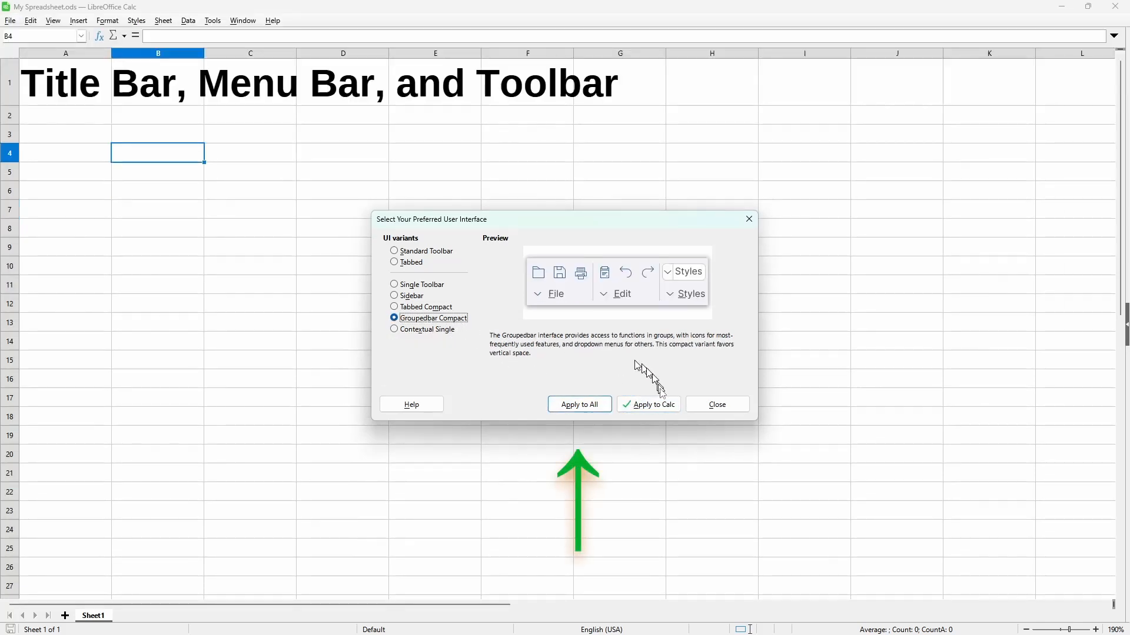
{"action": "left_click", "coordinate": [647, 403]}
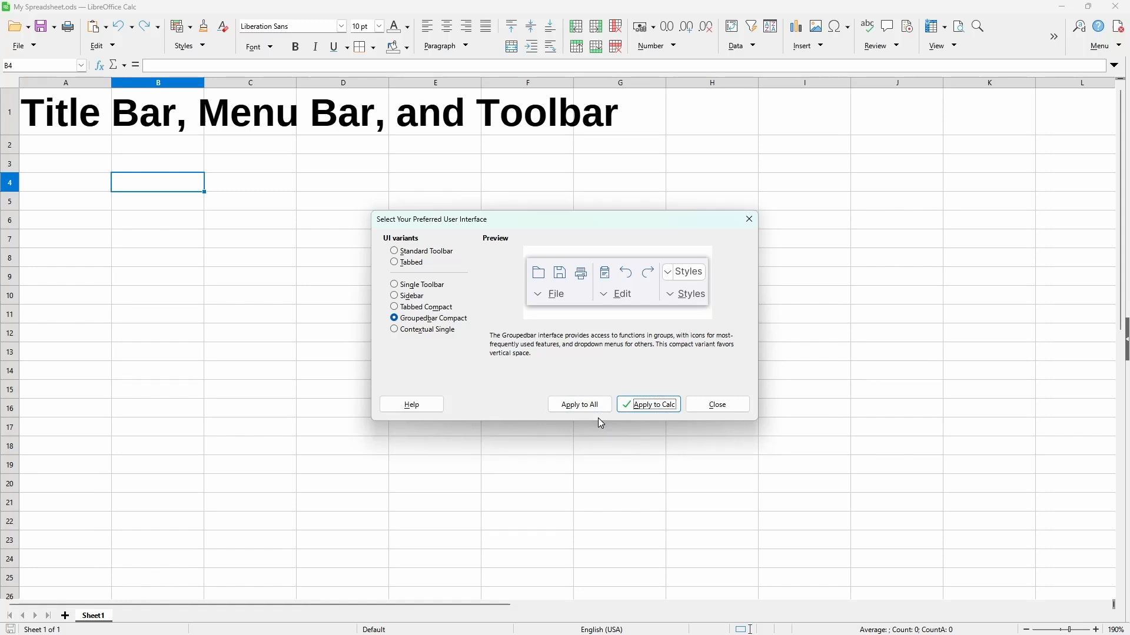
{"action": "mouse_move", "coordinate": [483, 309]}
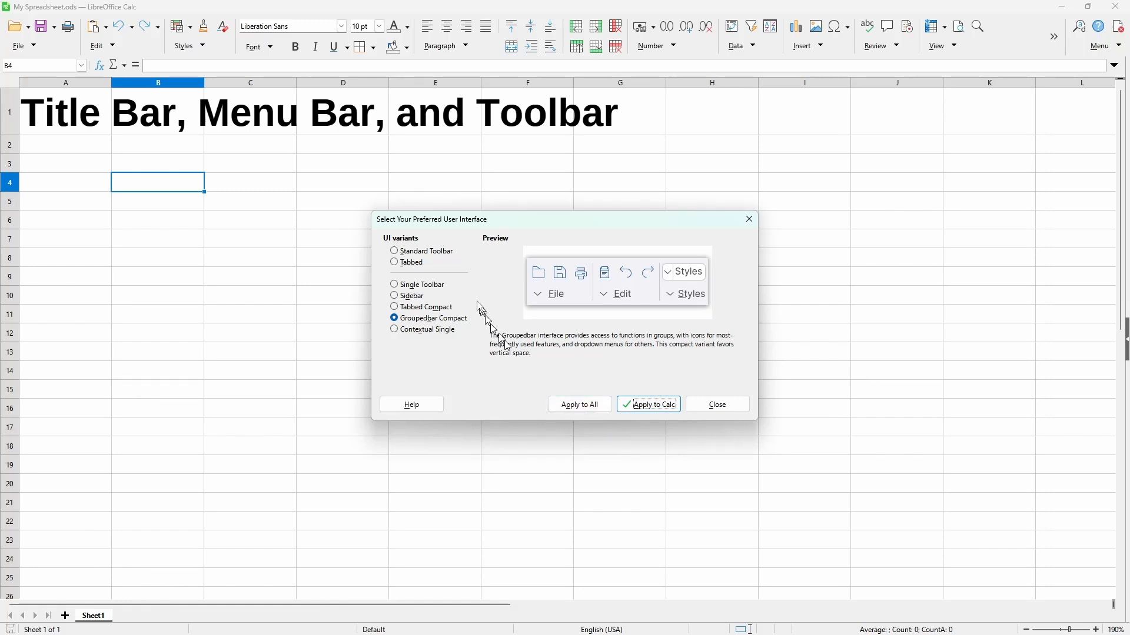
Apply the Standard Toolbar interface to Calc and dismiss the chooser
{"action": "left_click", "coordinate": [394, 251]}
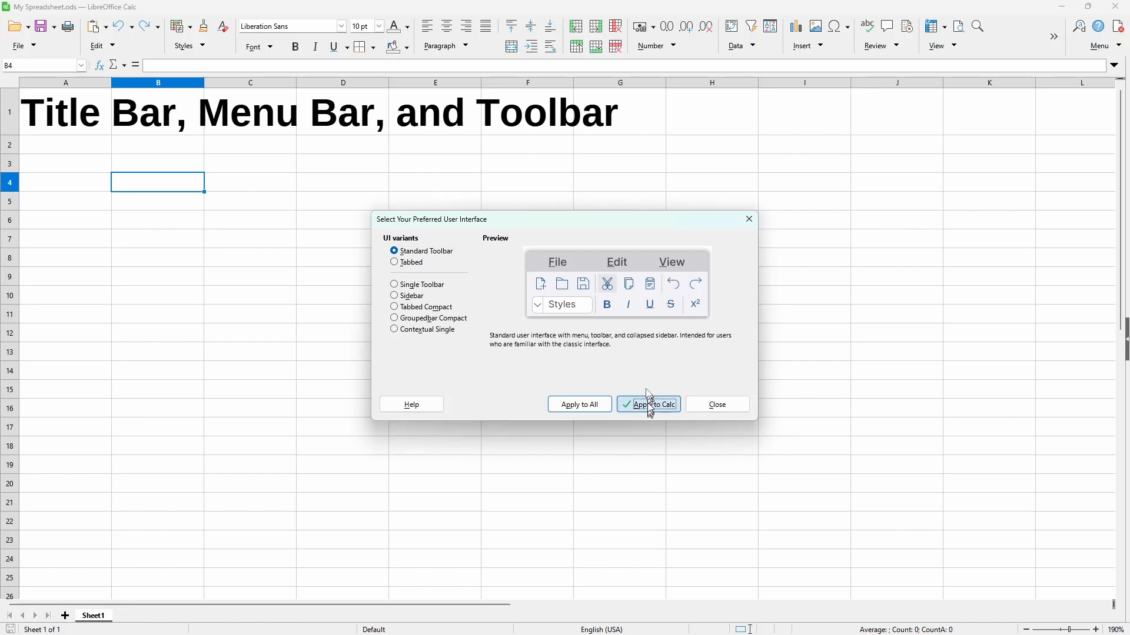
{"action": "left_click", "coordinate": [653, 404]}
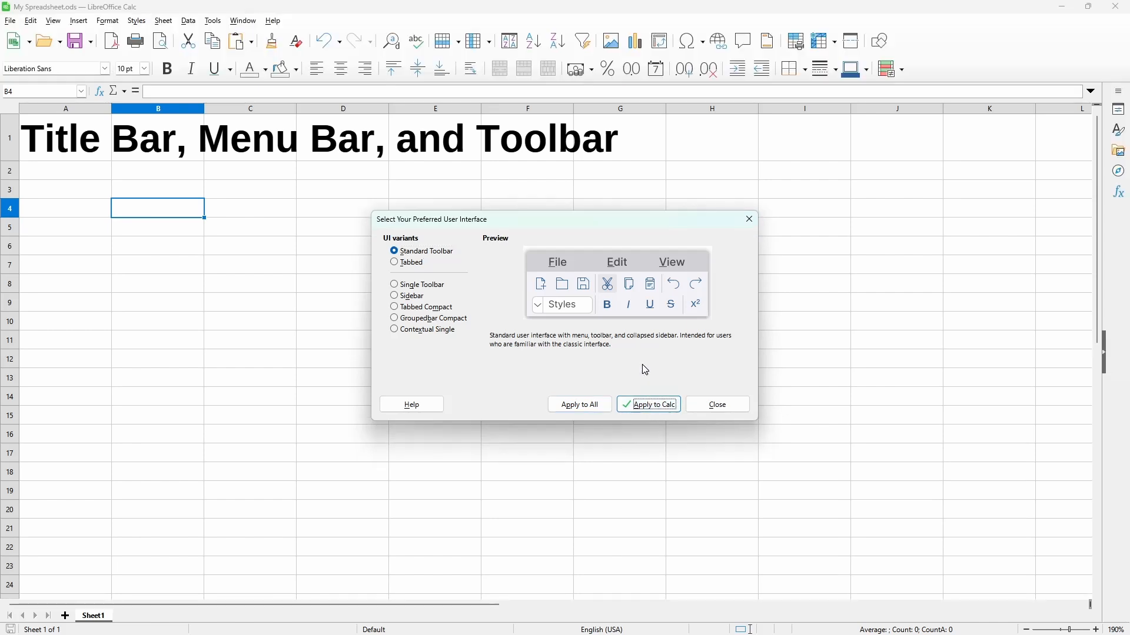
{"action": "mouse_move", "coordinate": [717, 404]}
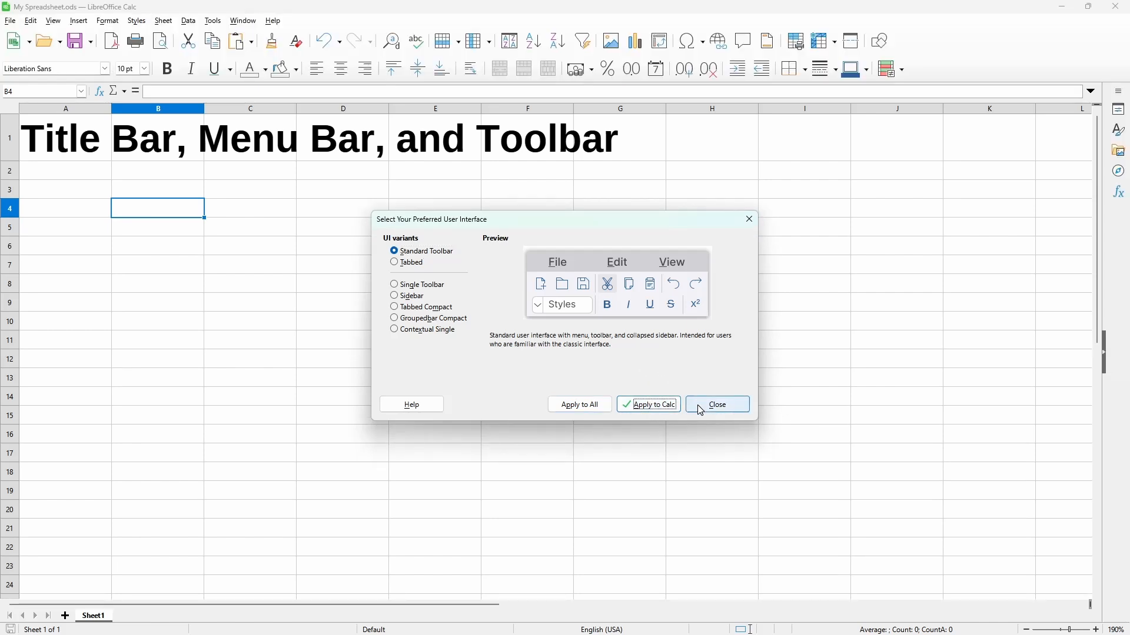
{"action": "left_click", "coordinate": [717, 403]}
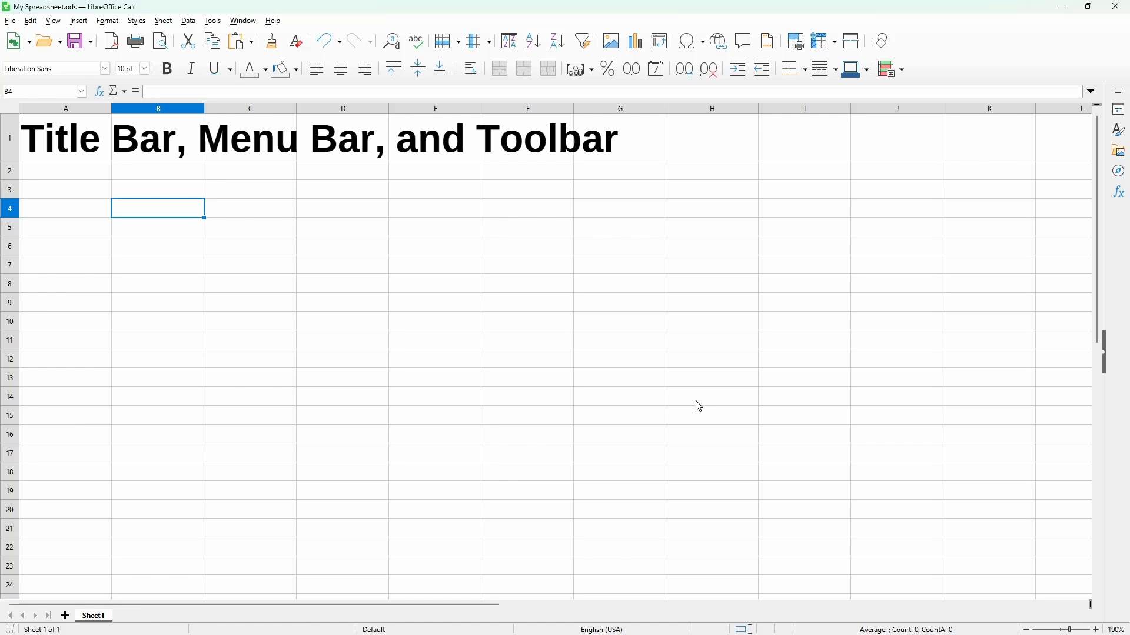